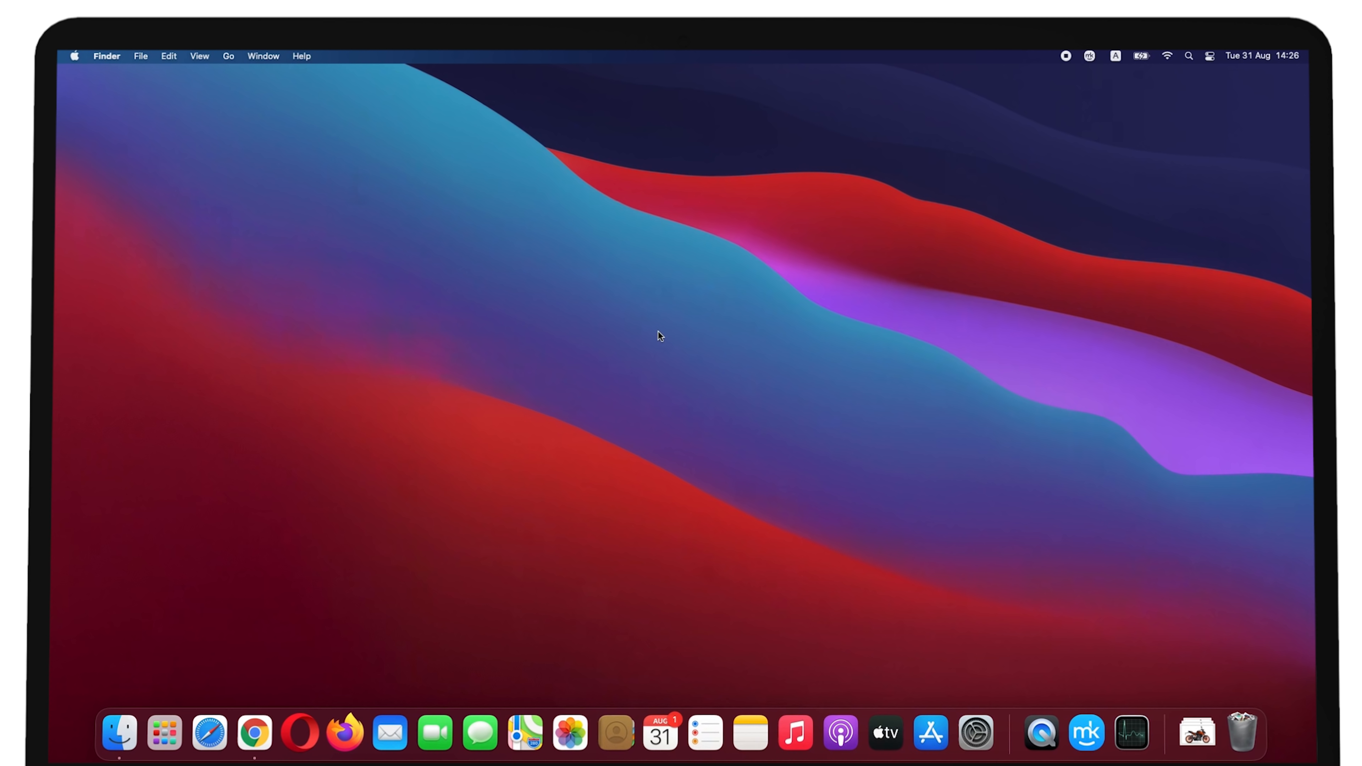
mouse_move(460, 222)
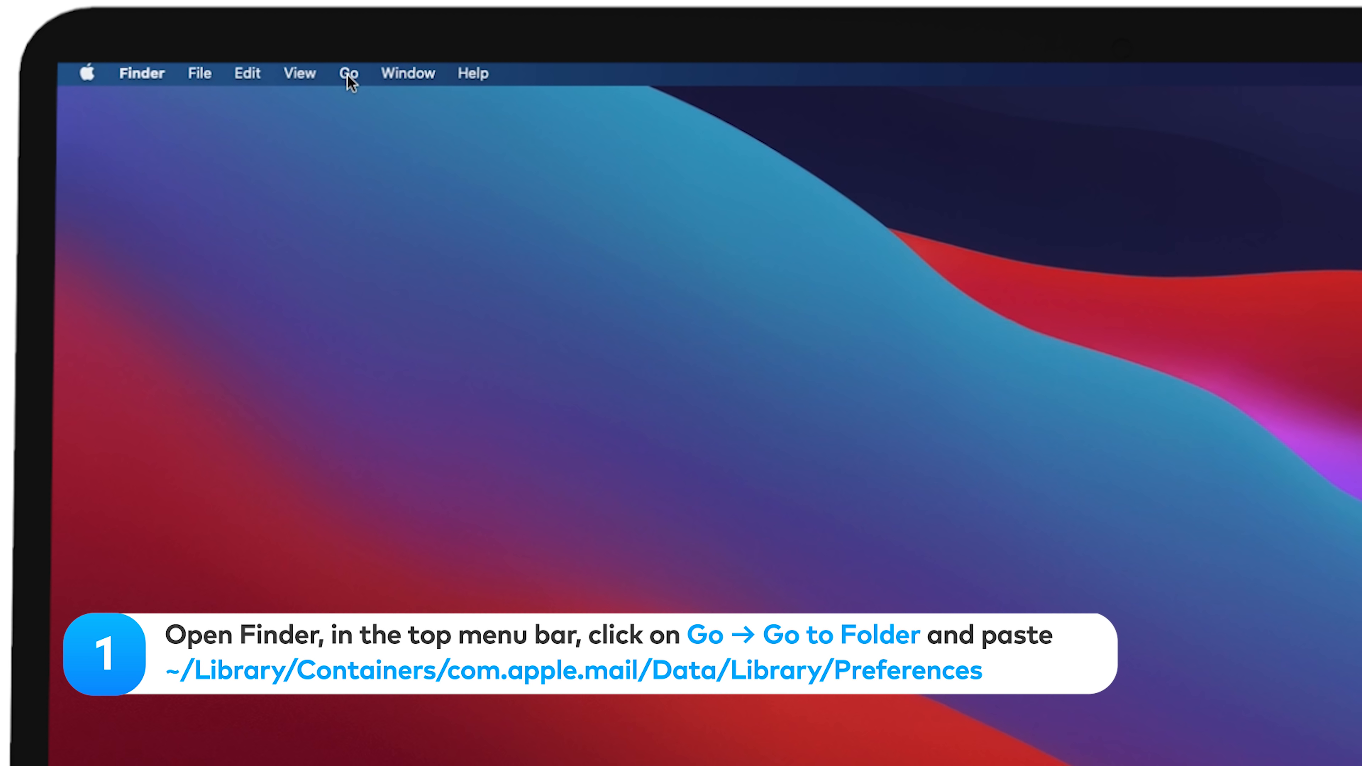
- Go to the folder ~/Library/Containers/Mail.mail/Data/Library/Preferences in Finder
left_click(348, 73)
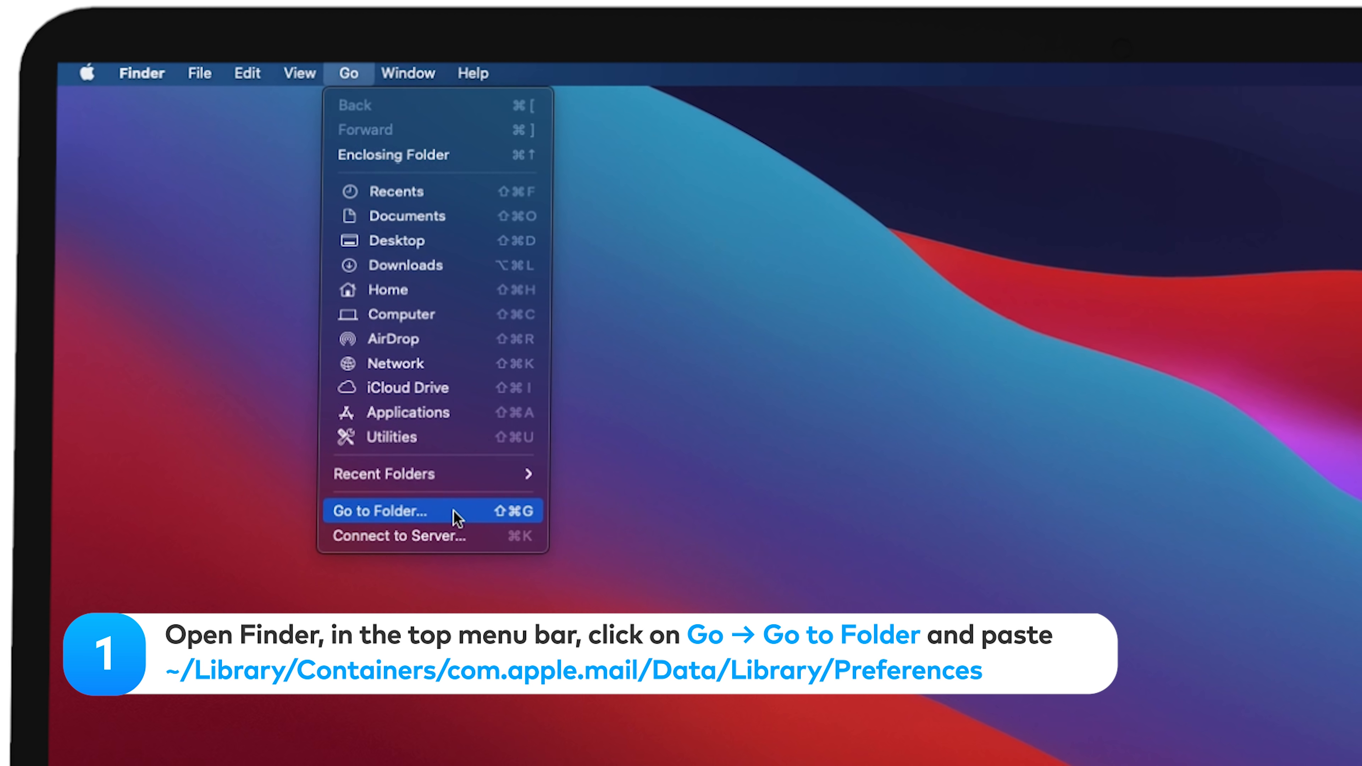
left_click(379, 510)
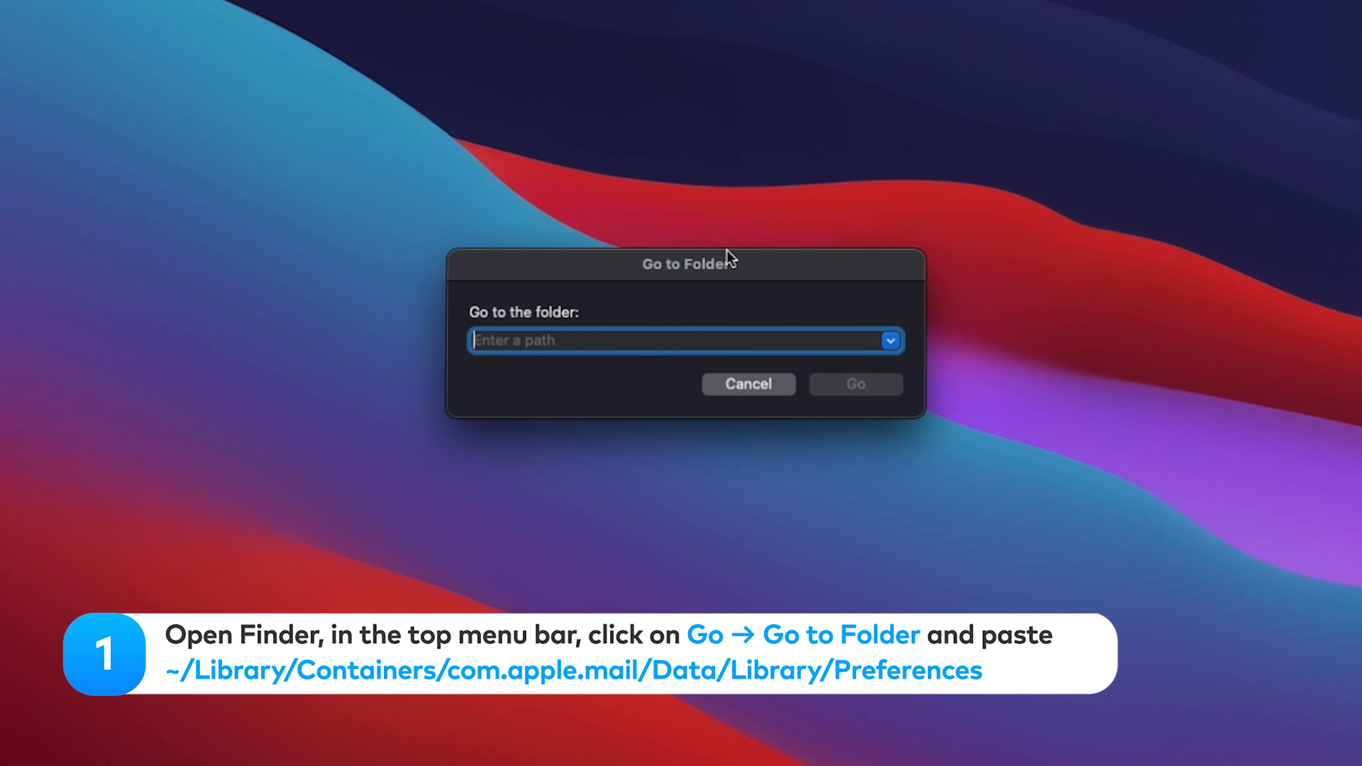
type("~/Library/Containers/Mail.mail/Data/Library/Preferences")
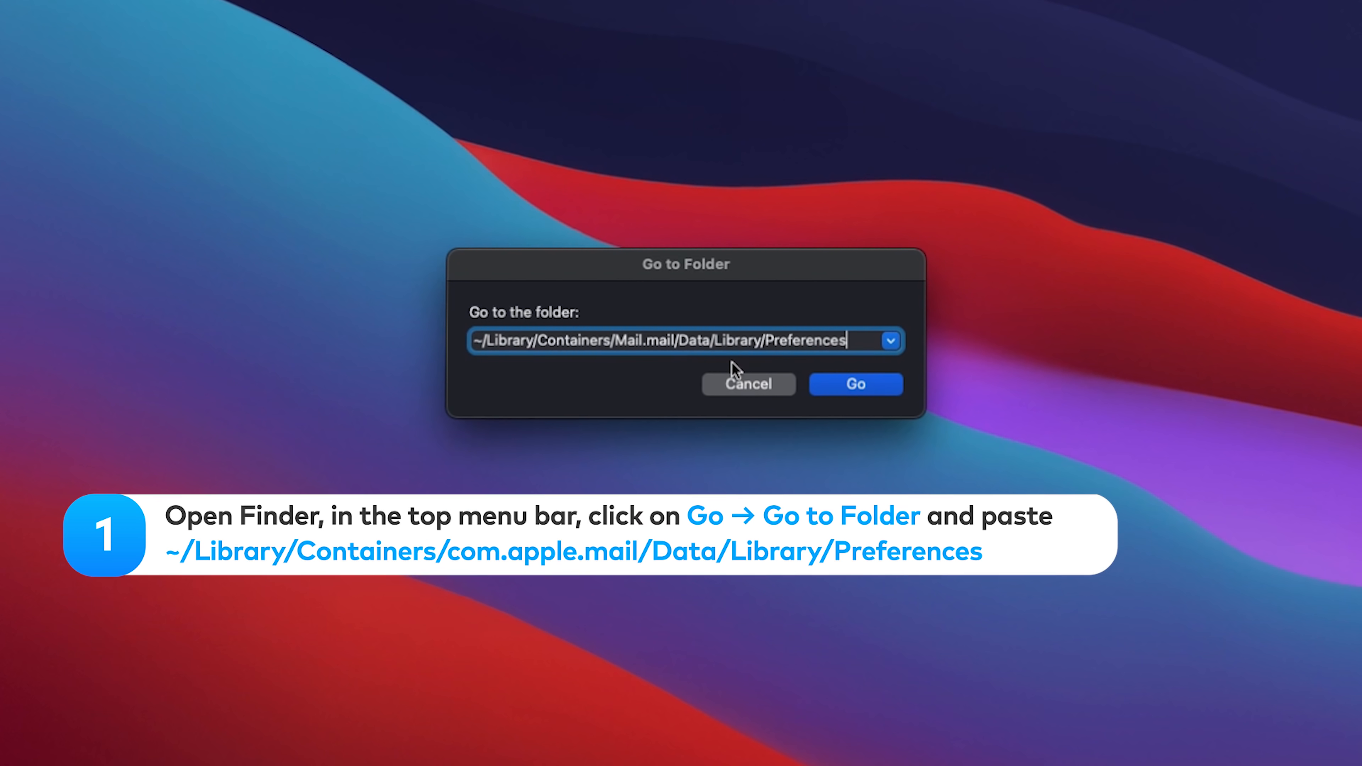
left_click(854, 383)
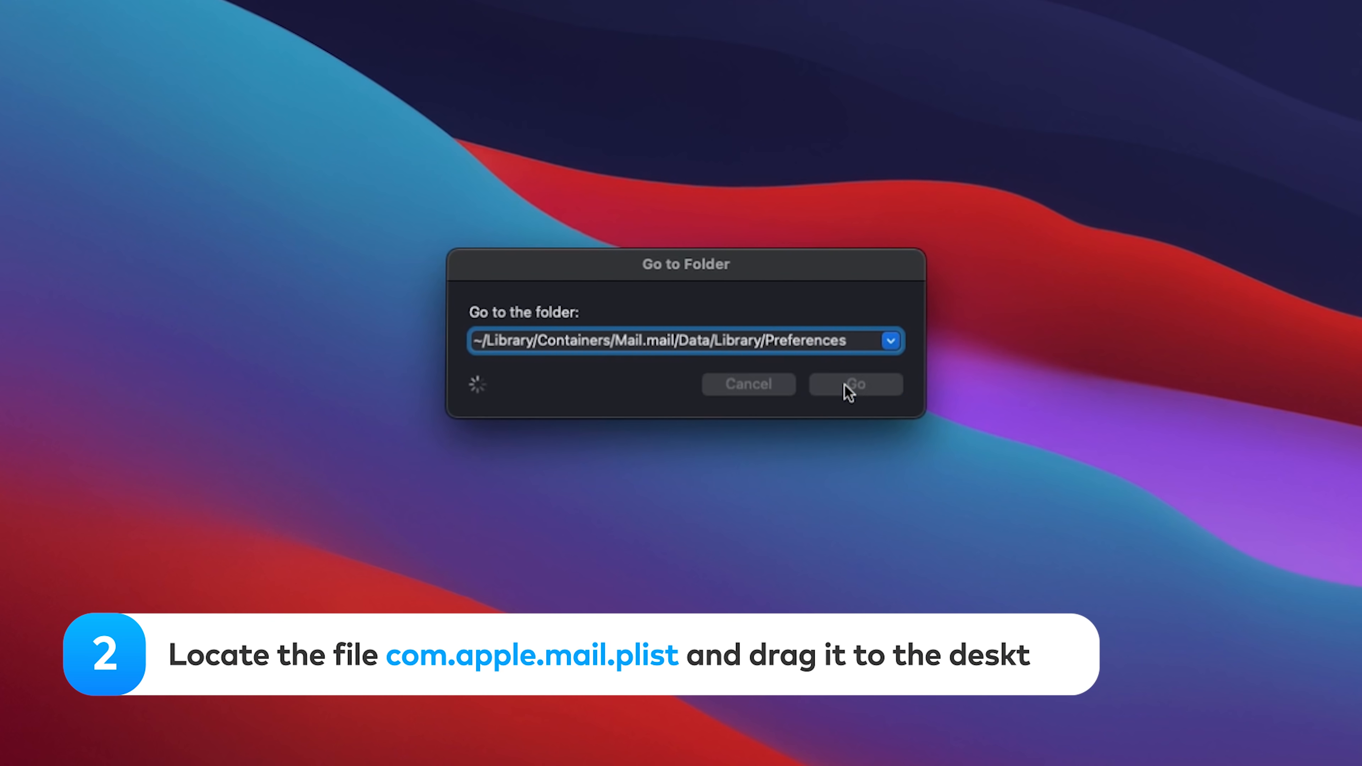
left_click(855, 383)
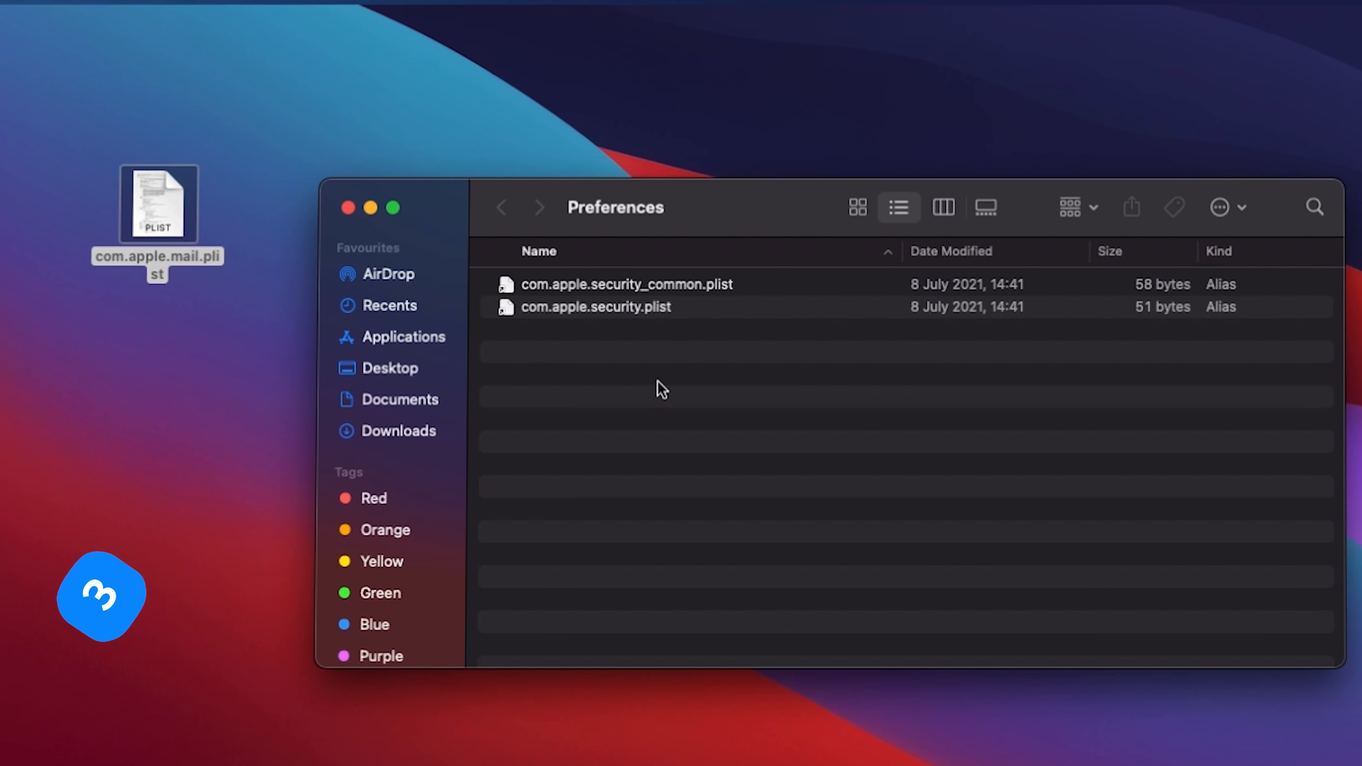
- Restart the Mac from the Apple menu after moving com.apple.mail.plist to the desktop
left_click(128, 94)
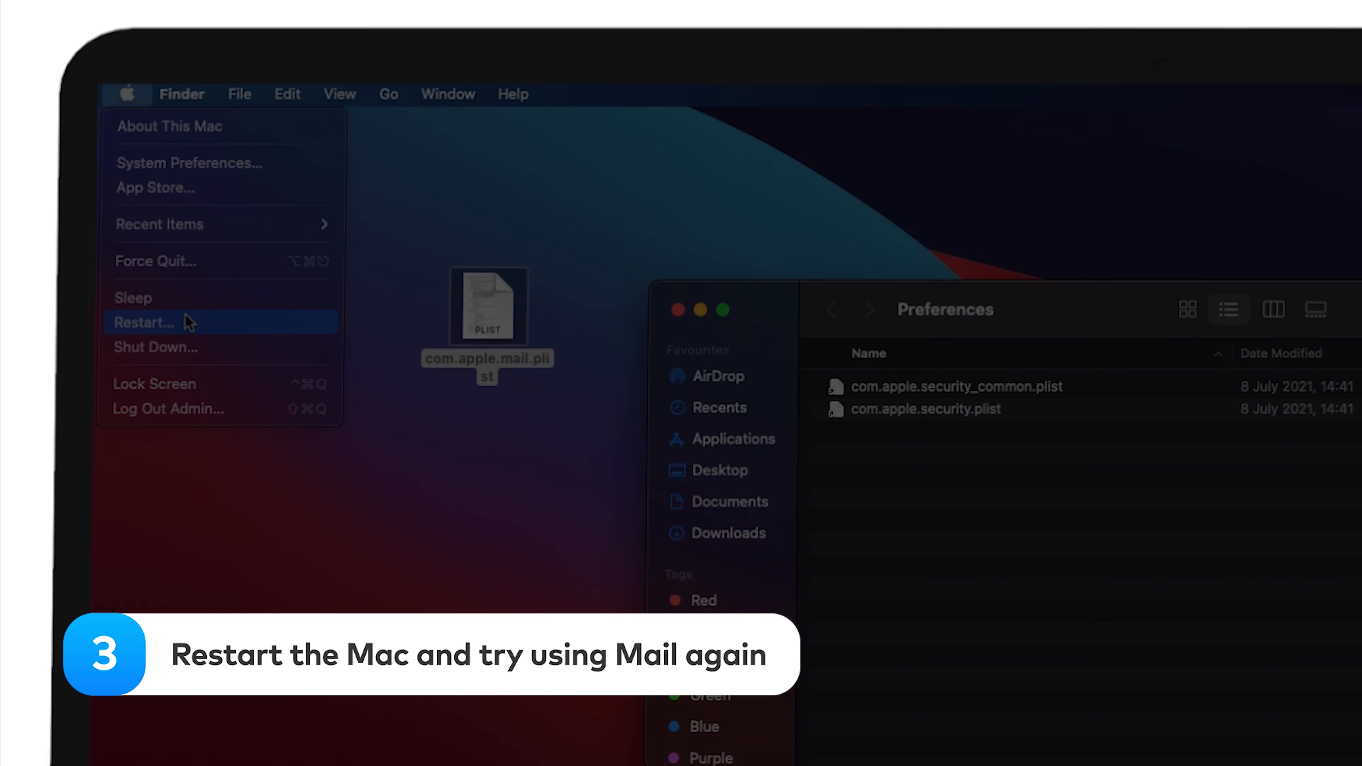
left_click(145, 321)
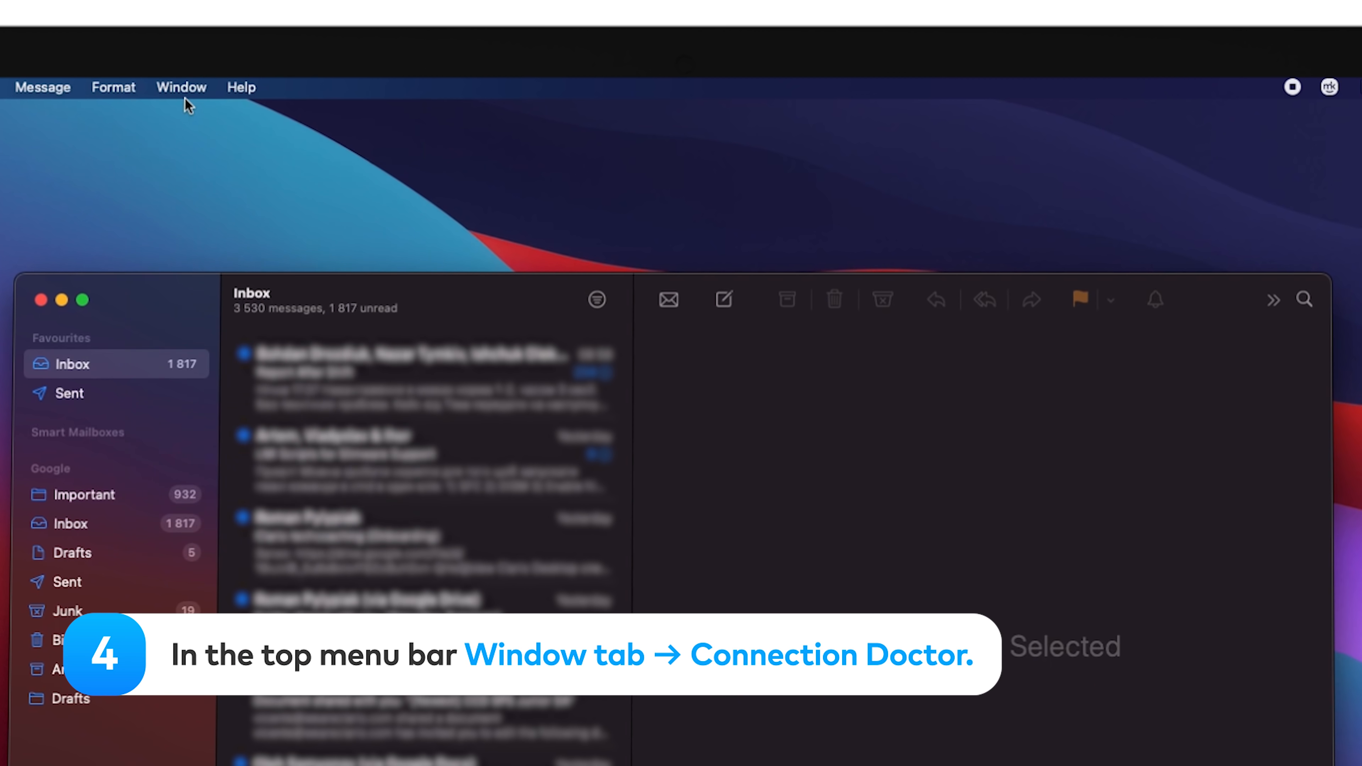
- Run Connection Doctor from the Window menu and reveal the detailed connection log
left_click(180, 86)
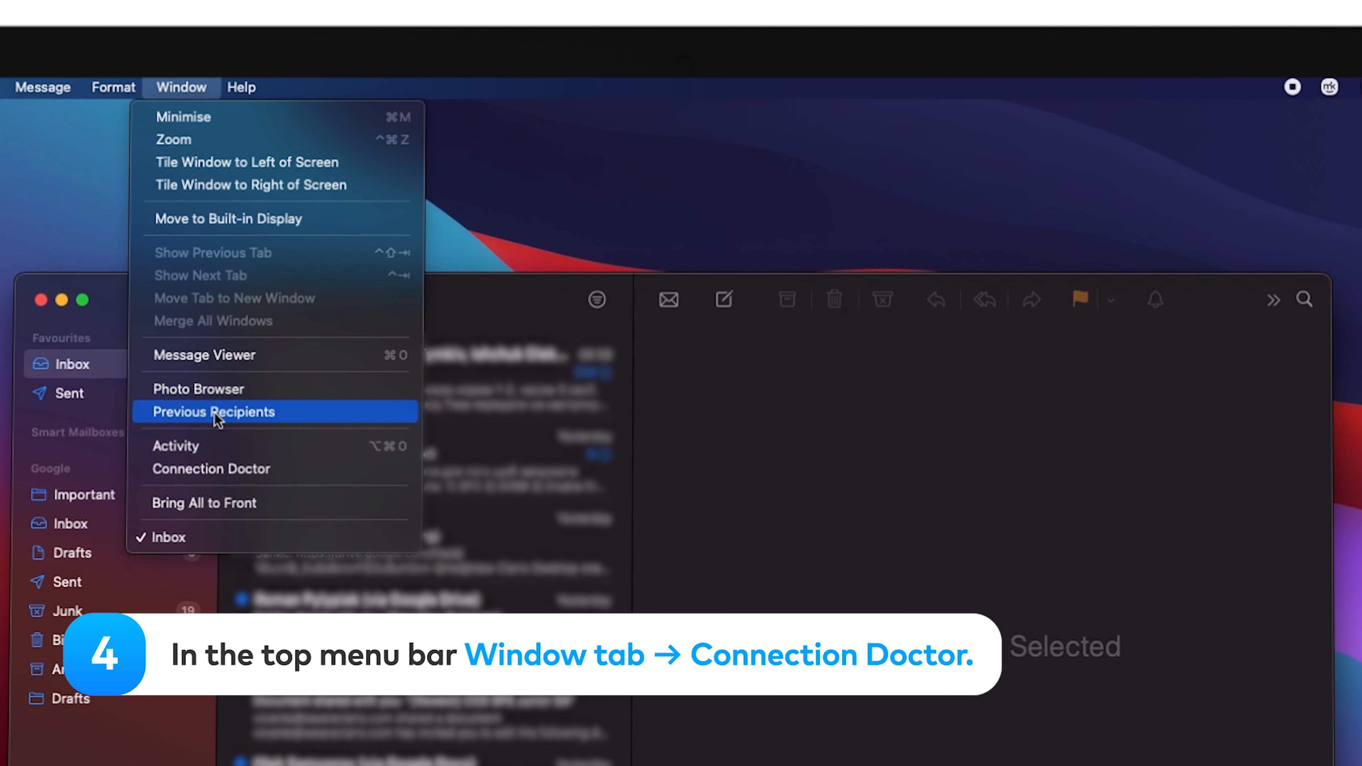
left_click(210, 469)
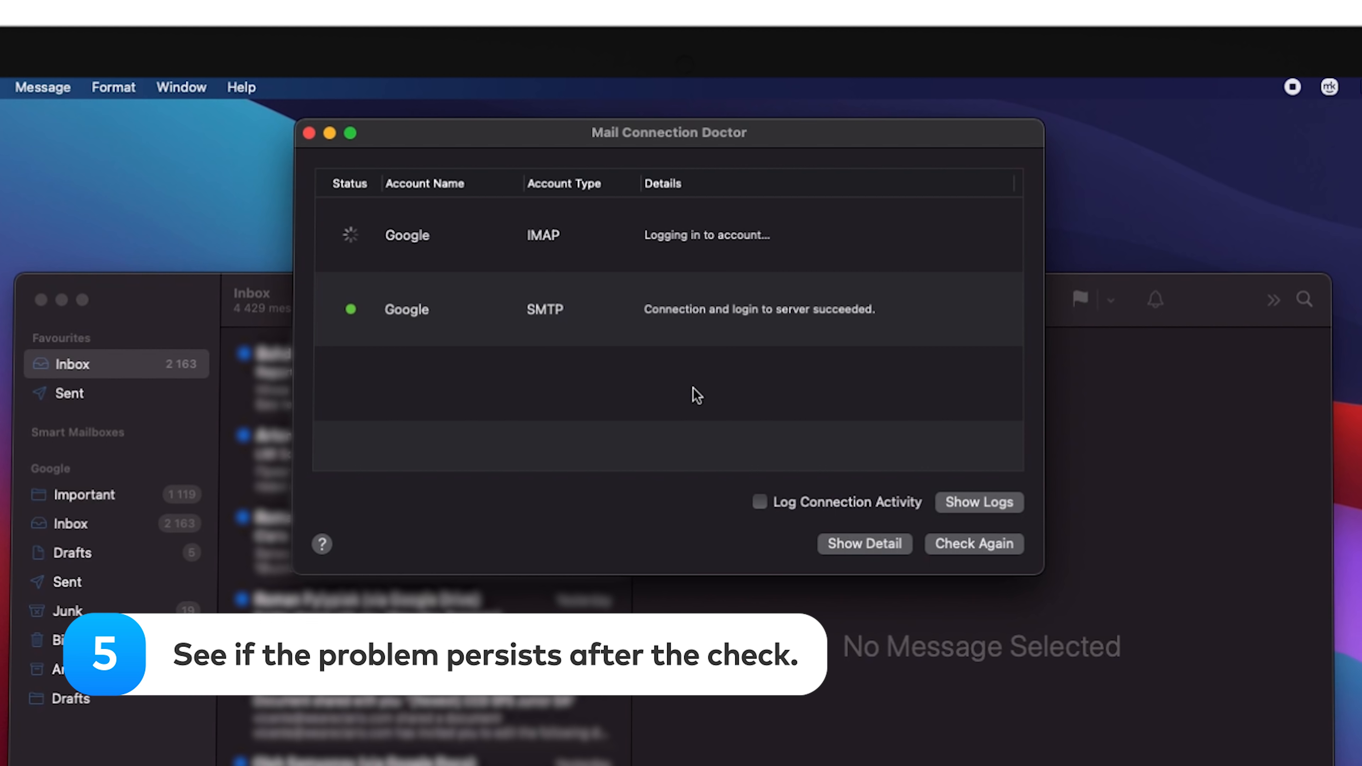
left_click(863, 543)
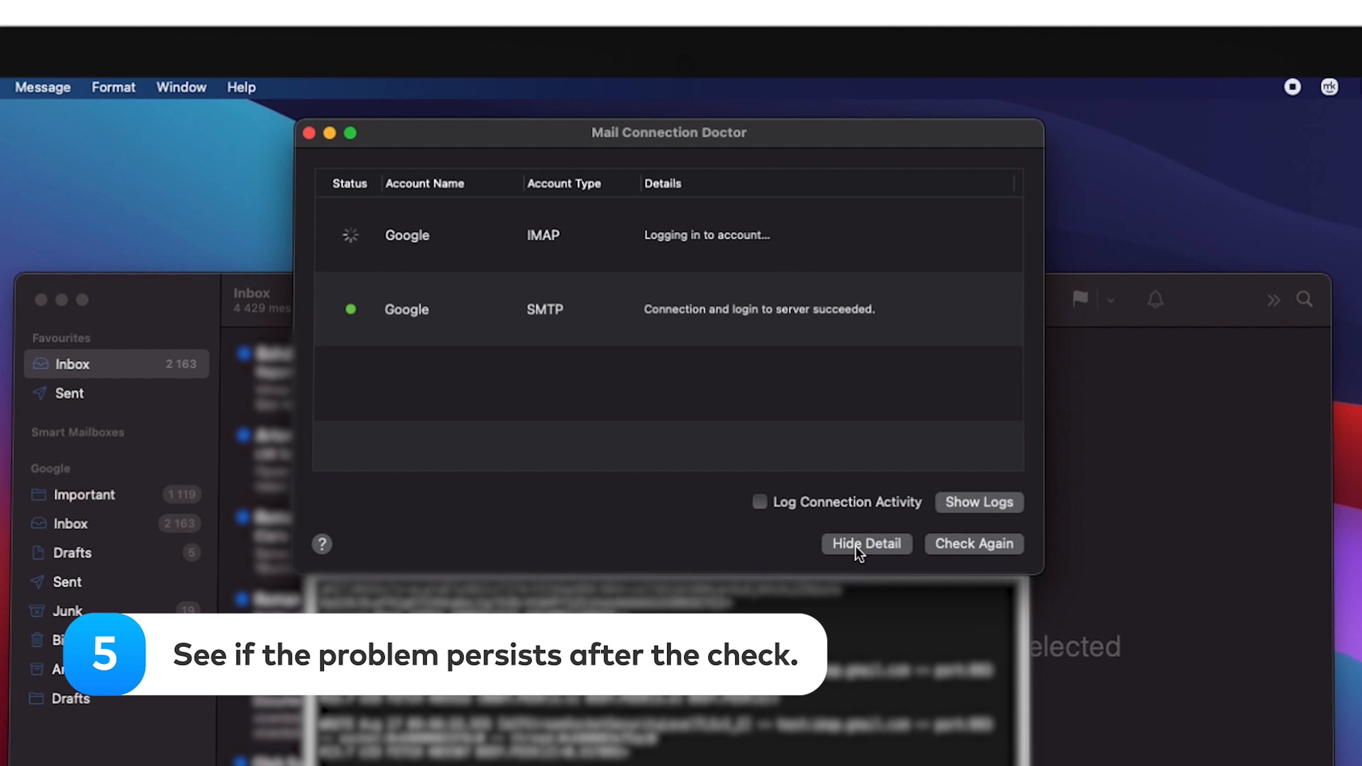
left_click(865, 543)
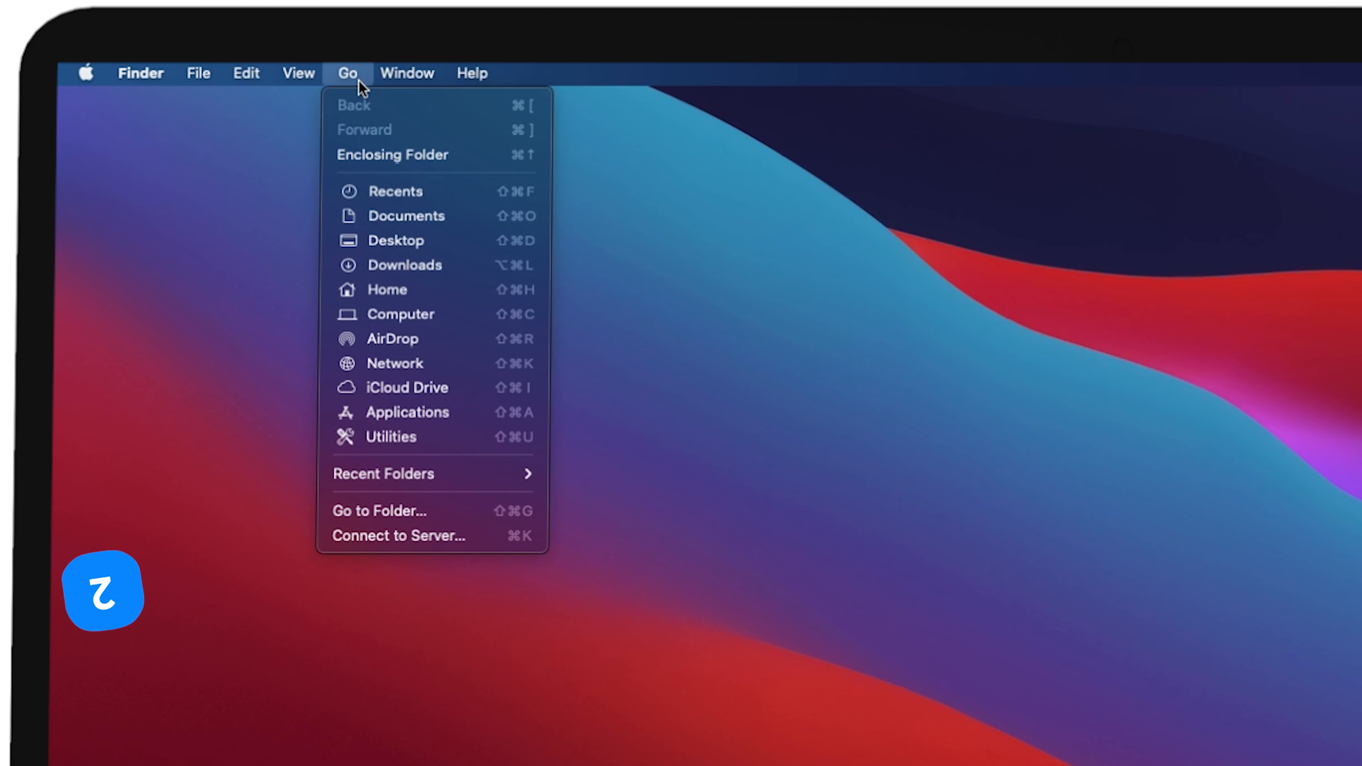
- Go to the ~/Library/Containers/Mail.mail container folder in Finder
left_click(379, 510)
type("~/Library/Containers/Mail.mail")
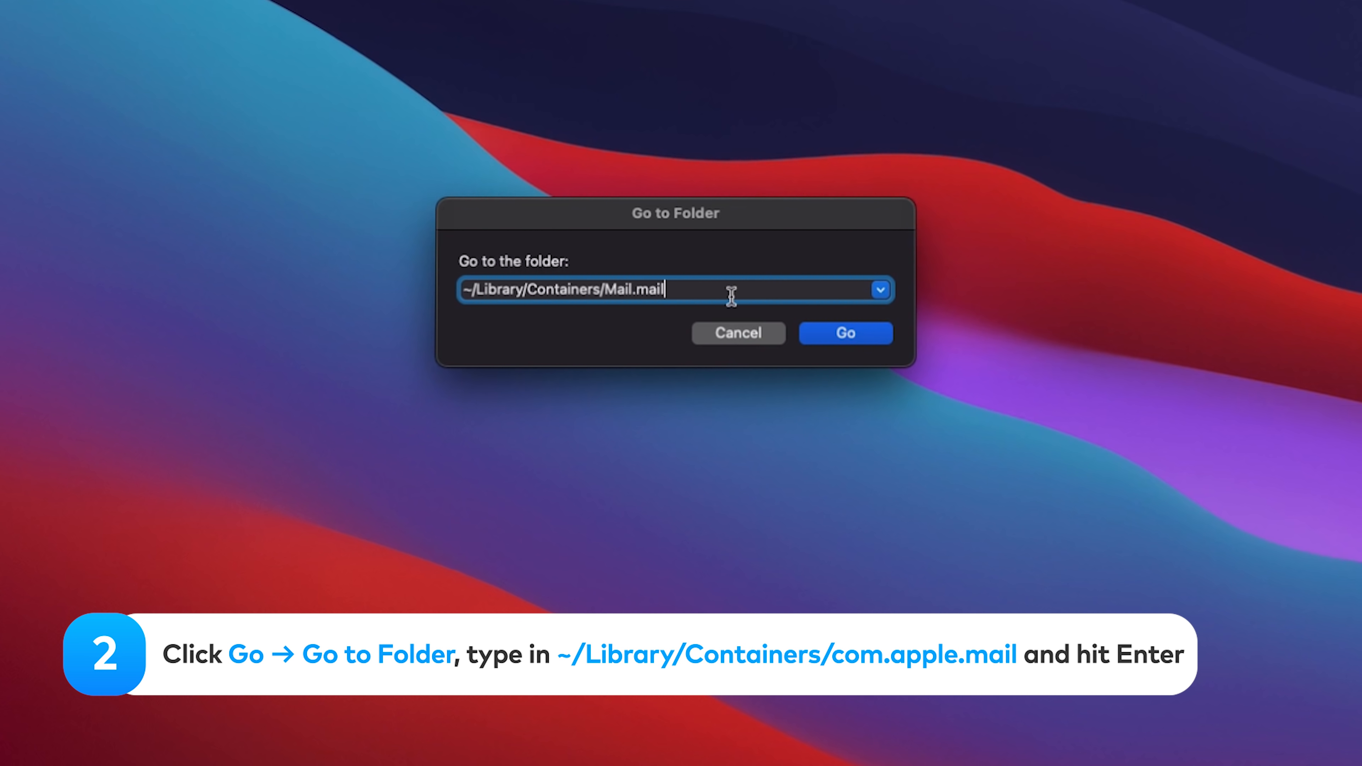
left_click(845, 334)
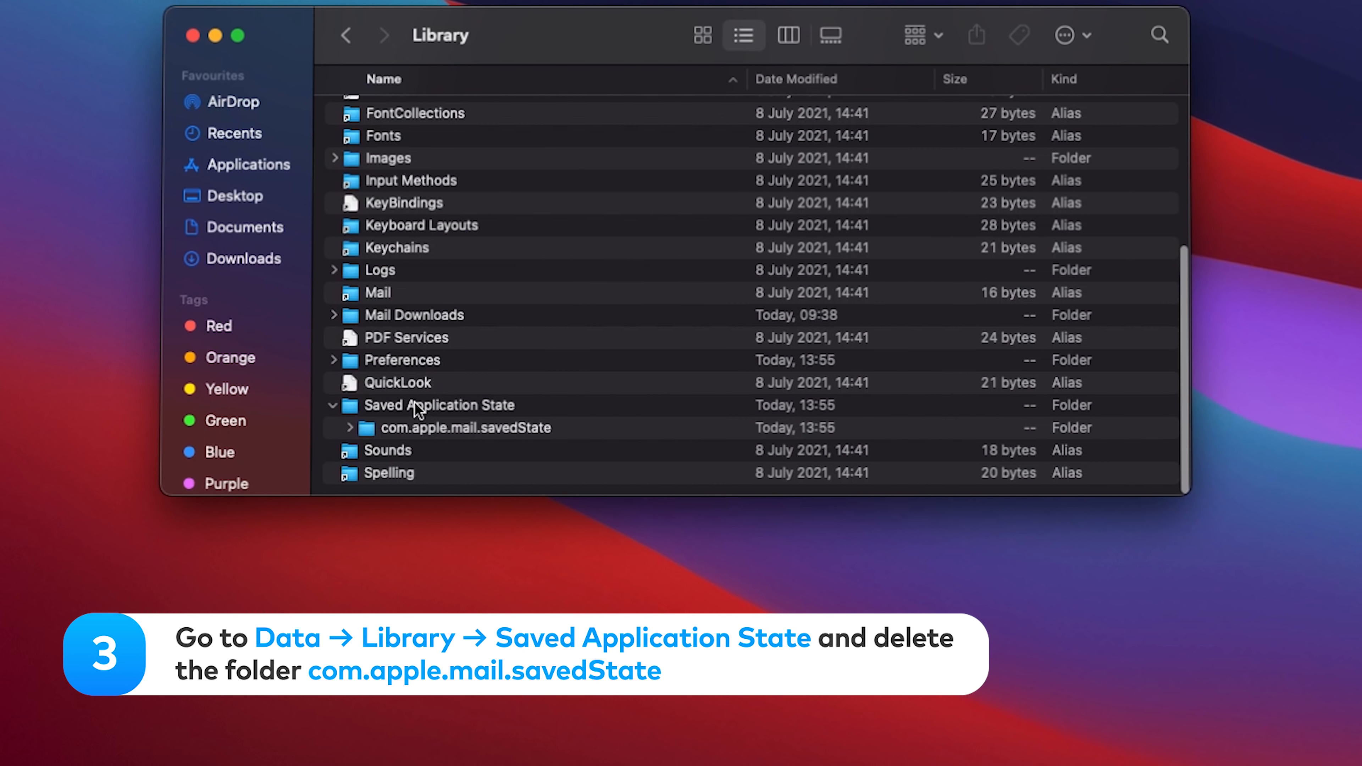
- Select com.apple.mail.savedState and bring up its actions to move it to the Bin
left_click(438, 405)
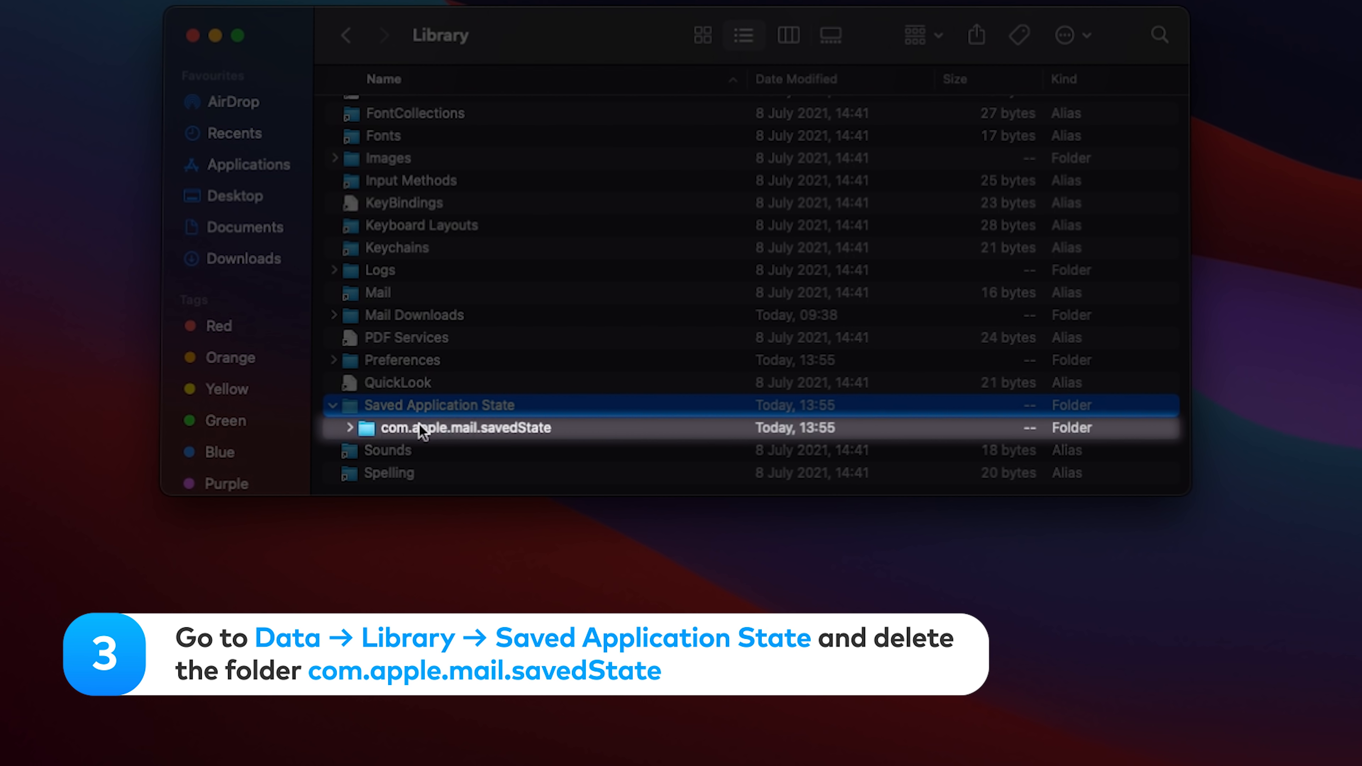
right_click(464, 427)
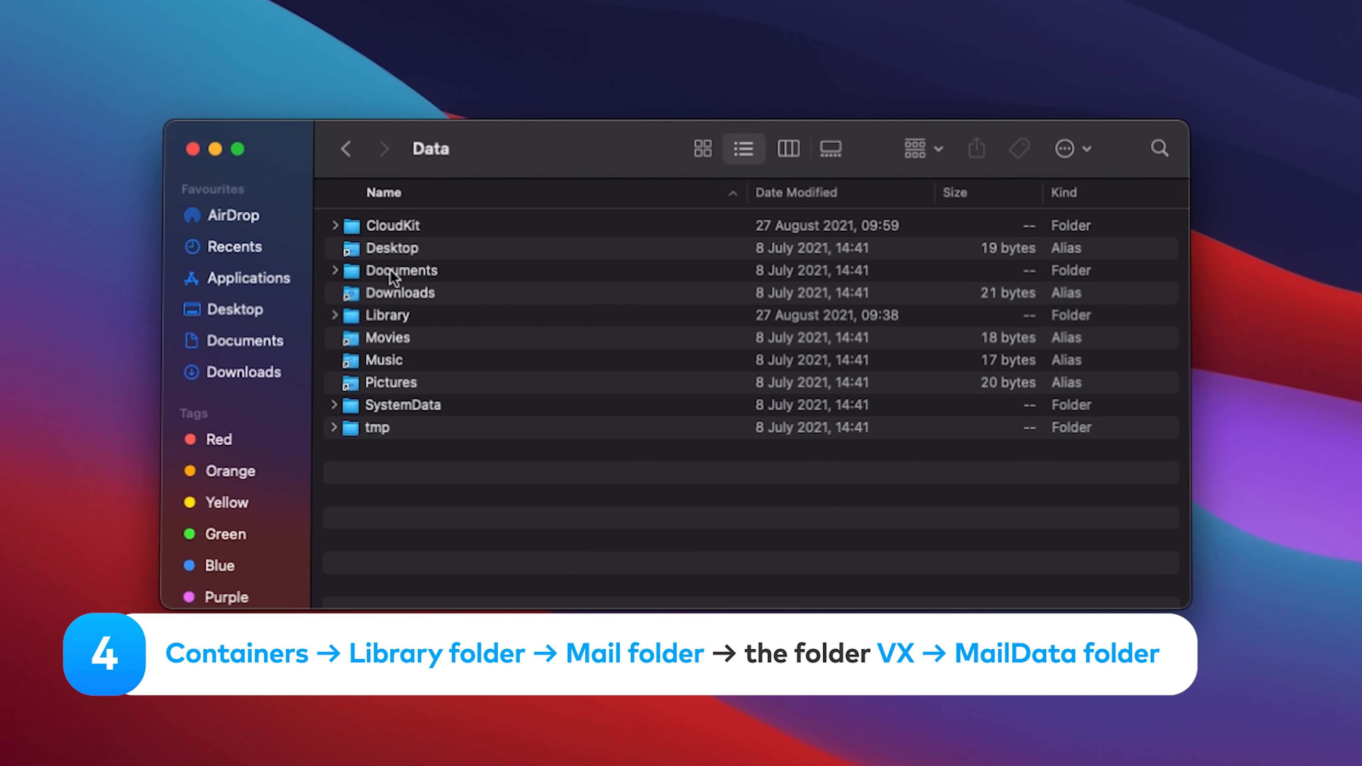
- Browse into Library and then Mail on the way to the MailData folder
double_click(387, 314)
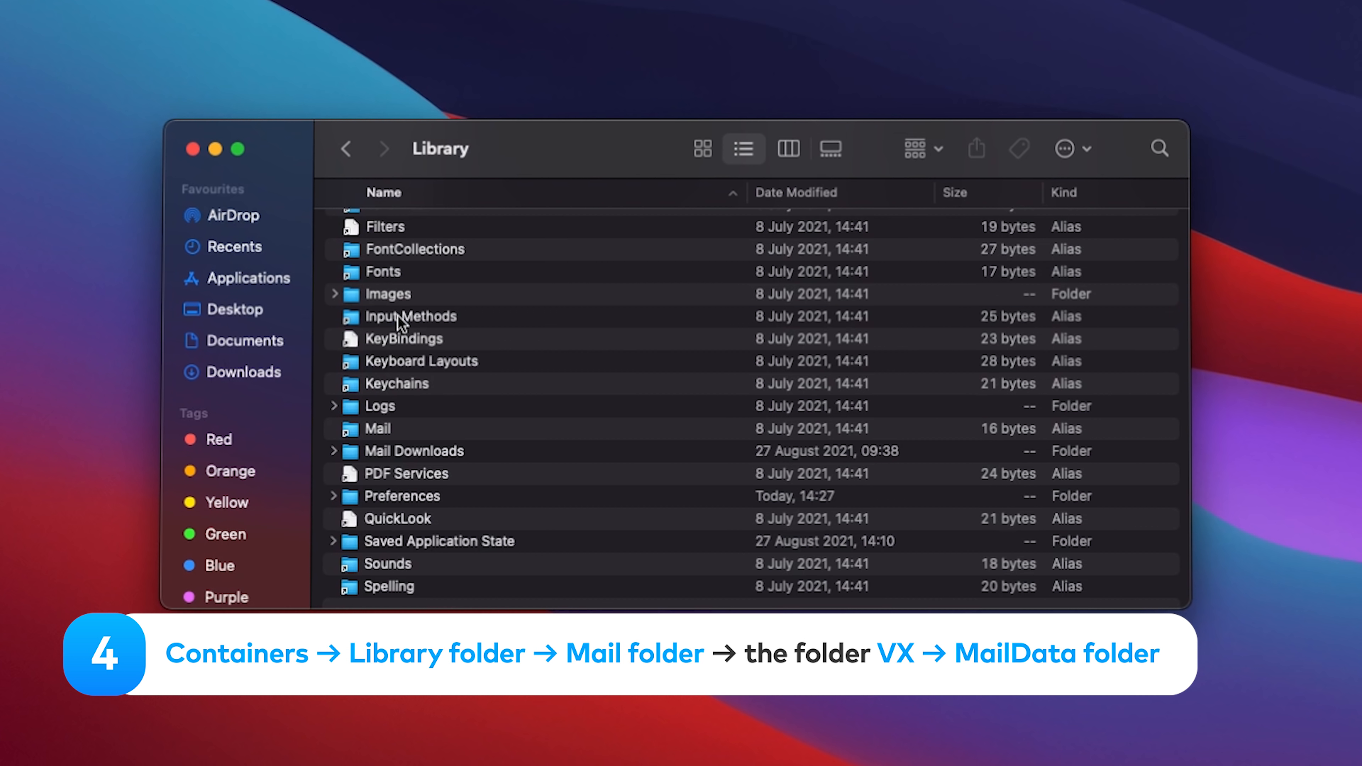
mouse_move(375, 432)
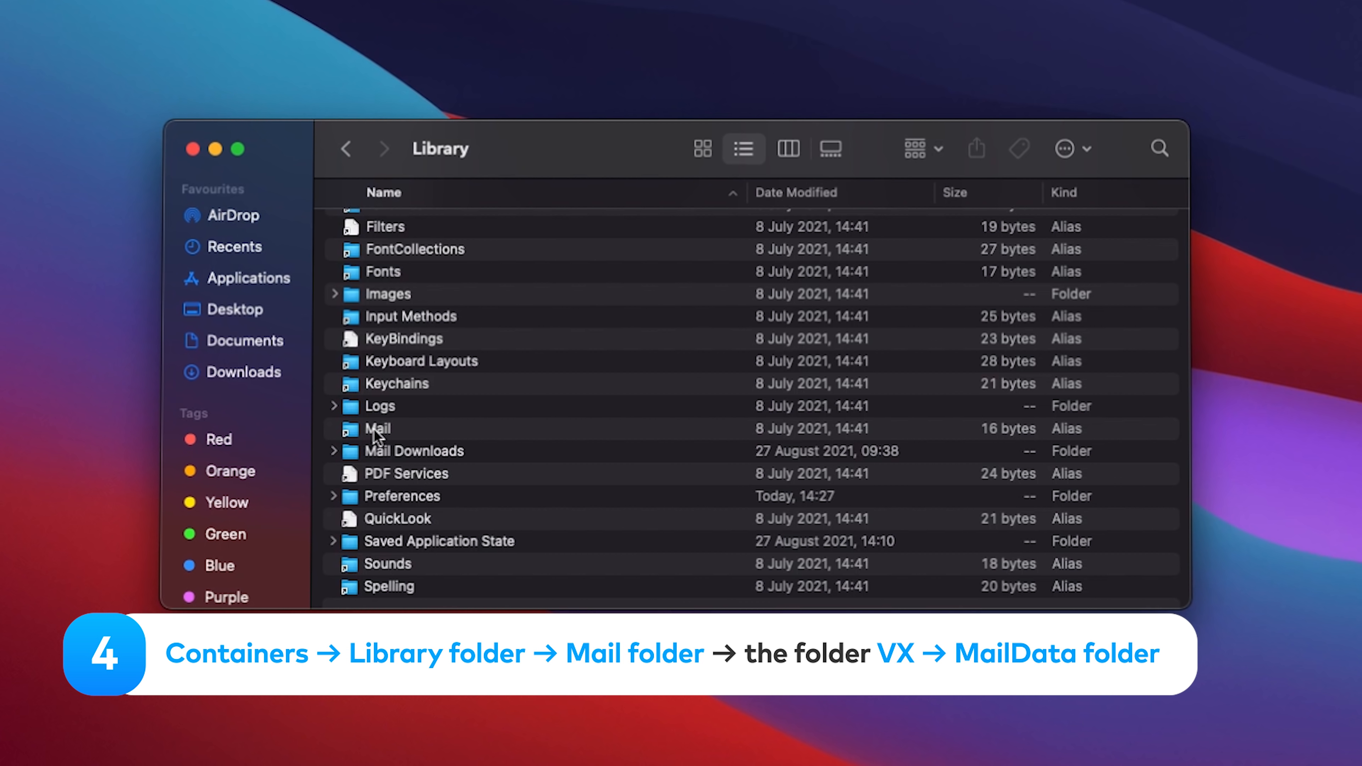
double_click(376, 428)
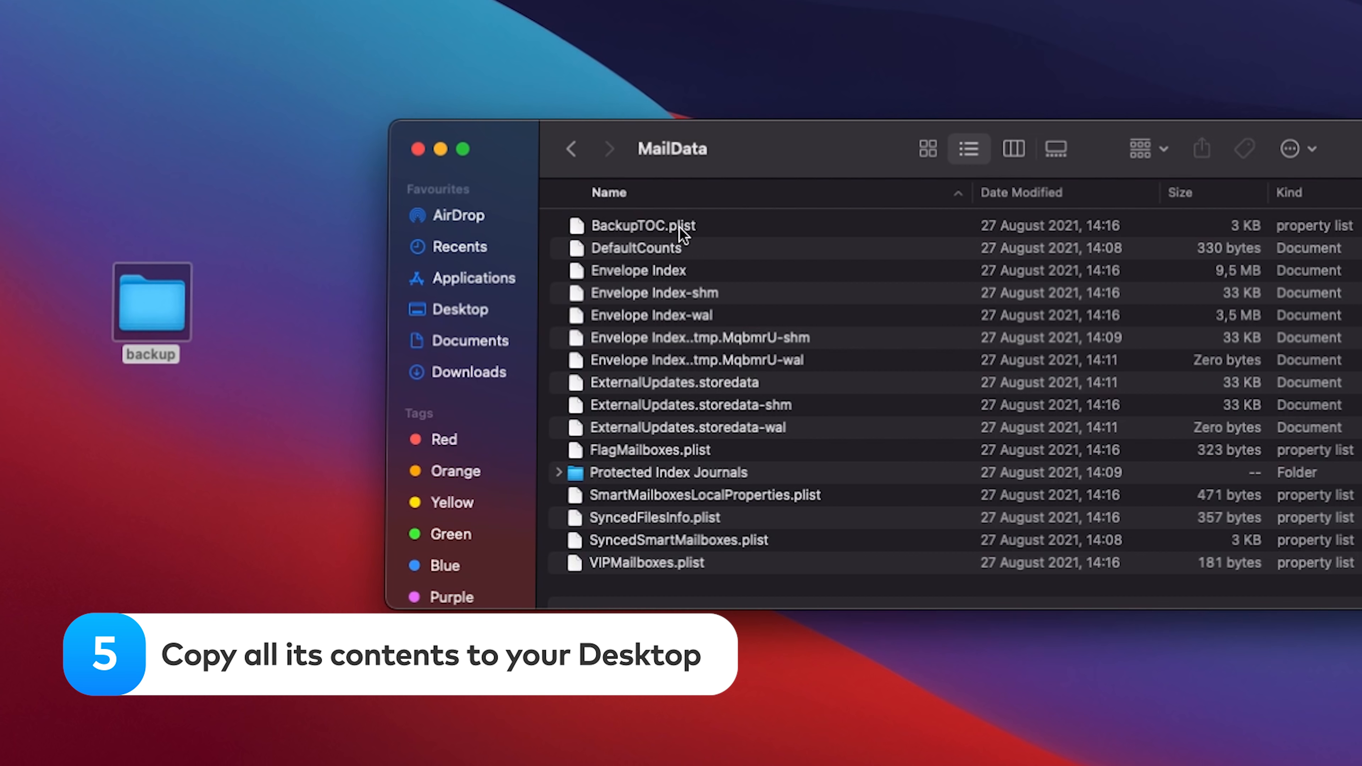
- Move the Envelope Index and Envelope Index-wal files in MailData to the Bin
right_click(712, 337)
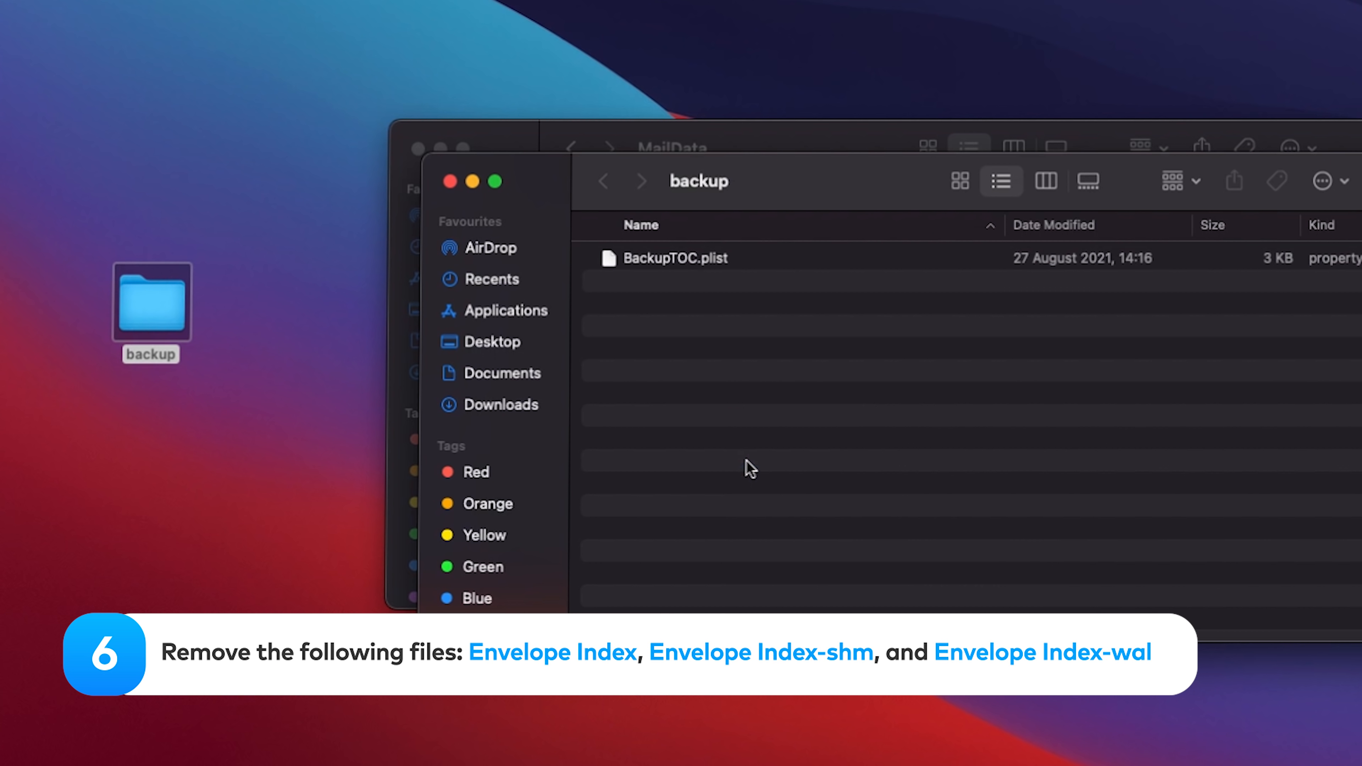
left_click(638, 270)
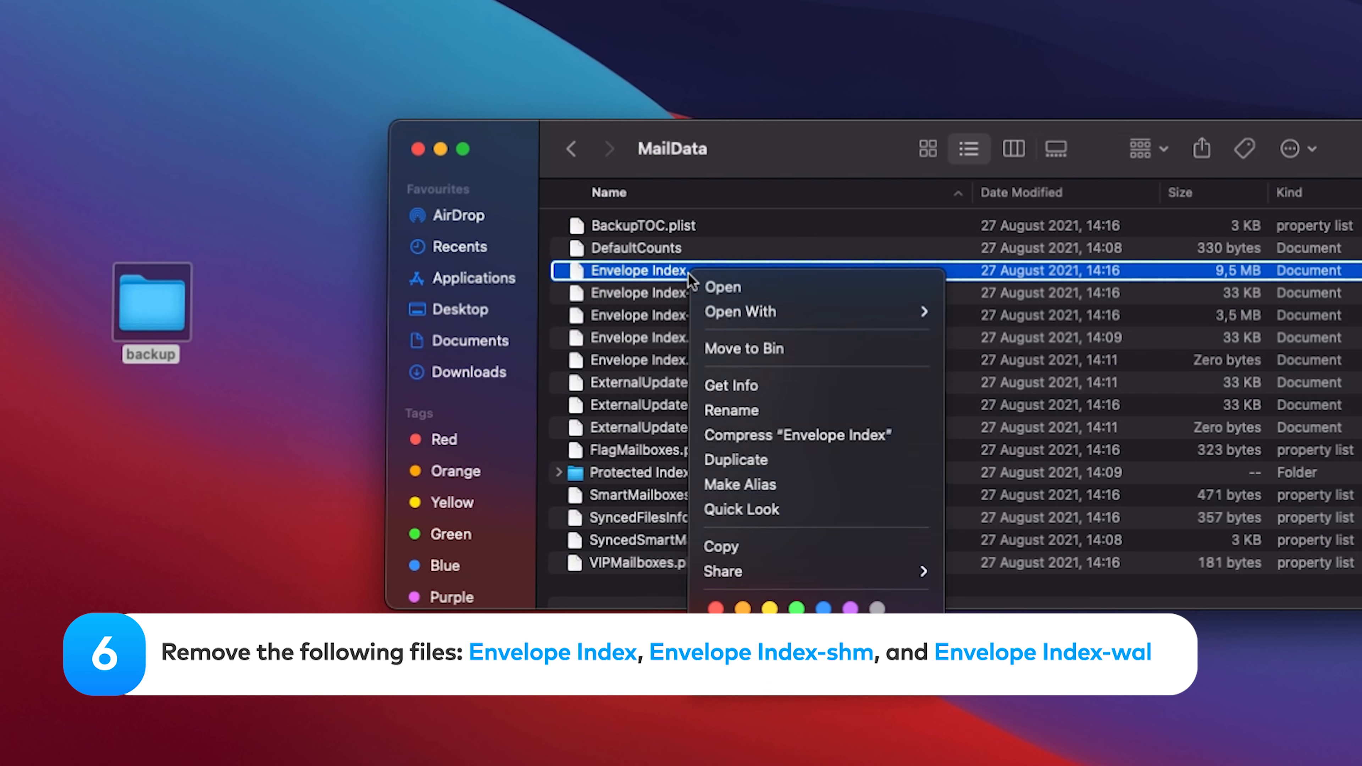
left_click(743, 348)
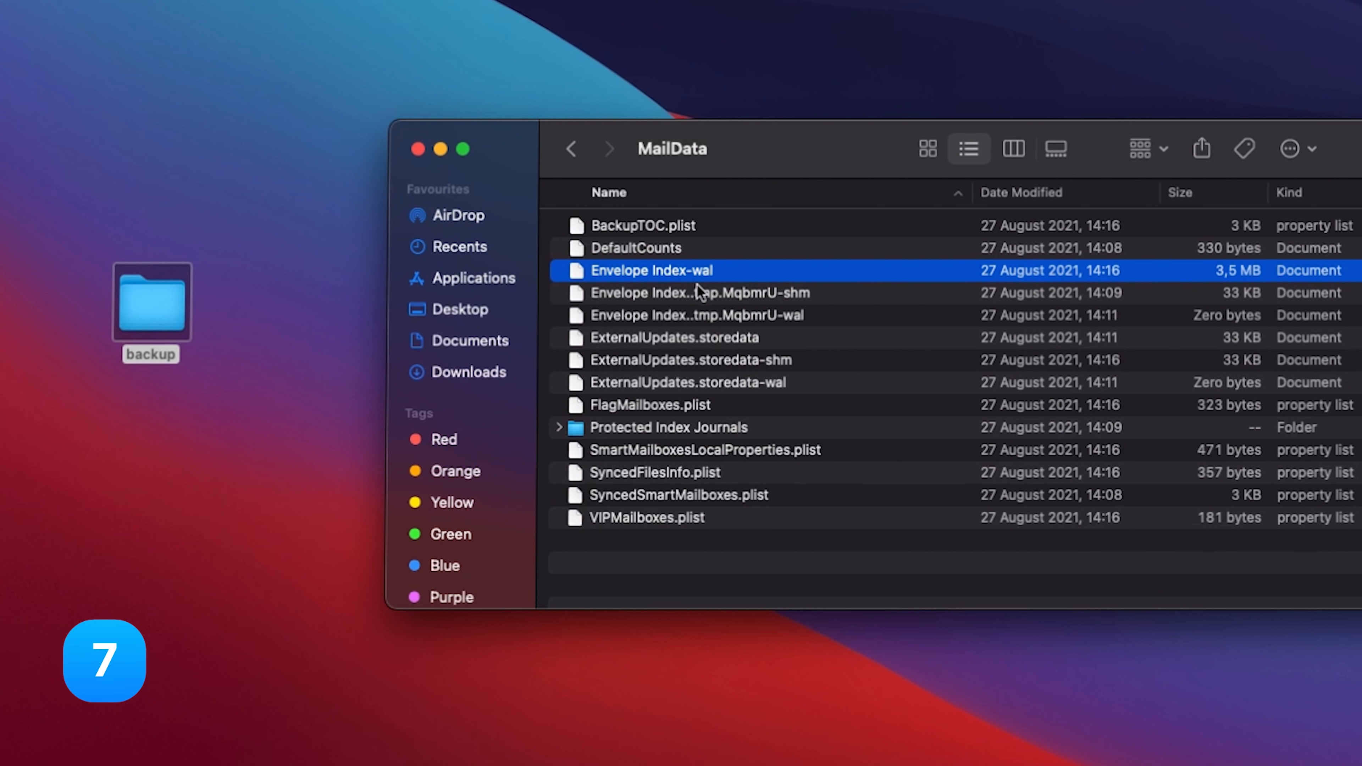
left_click(74, 55)
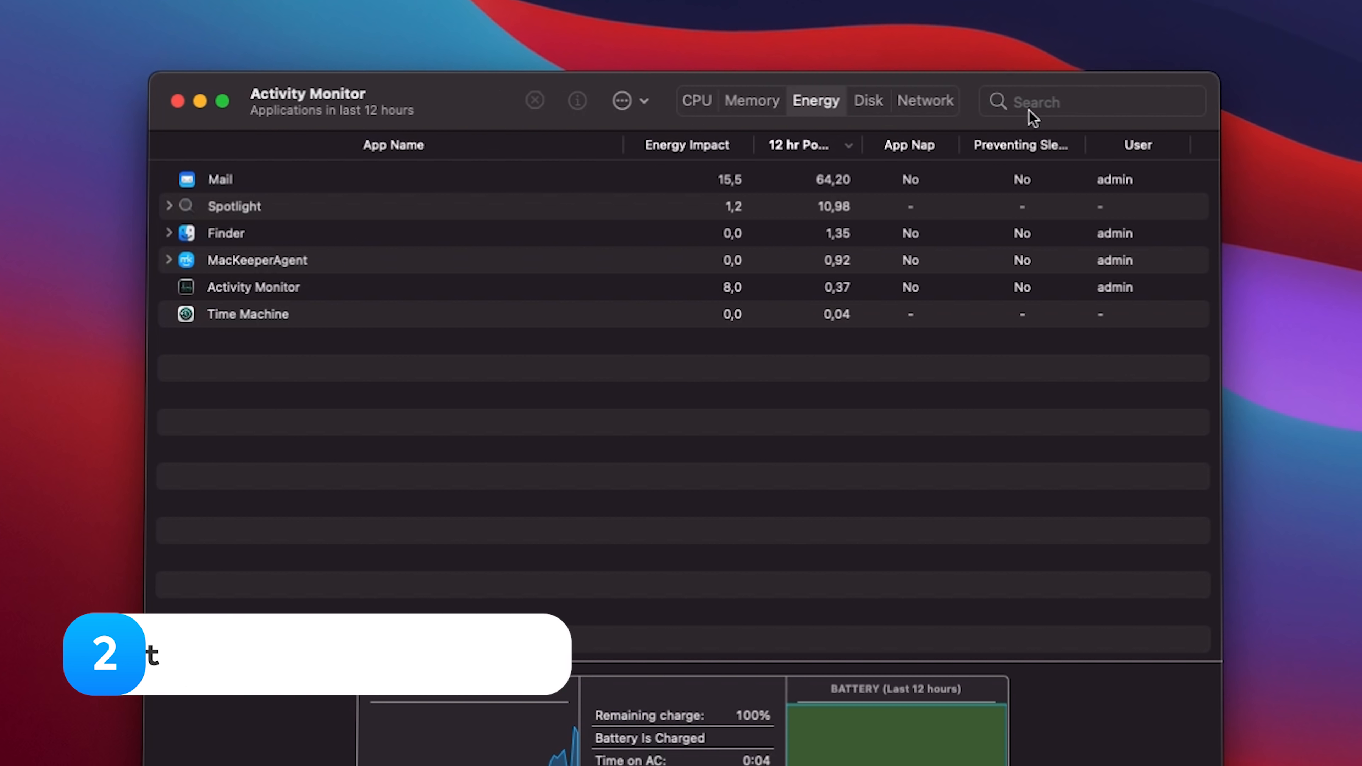
- Search Activity Monitor for 'mail', select the Mail process and confirm quitting it
left_click(1090, 101)
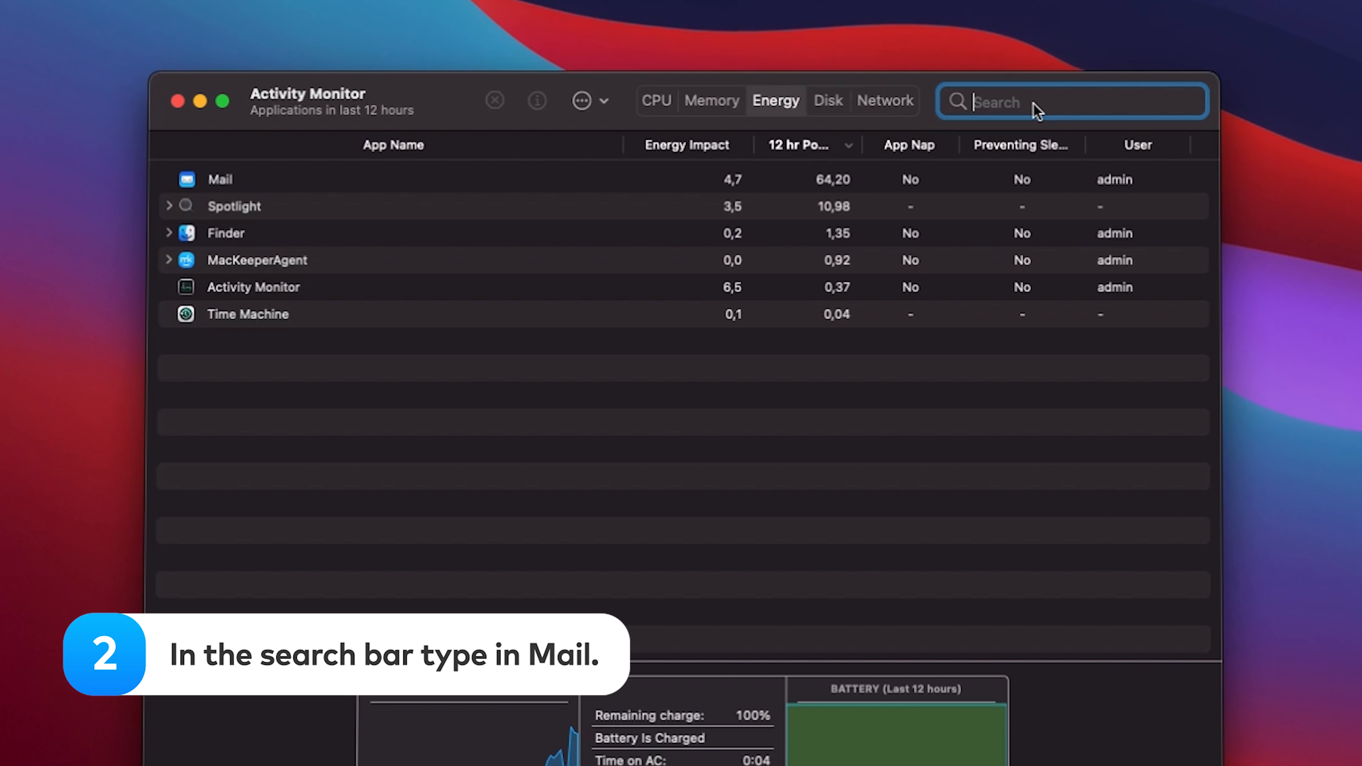
type("mail")
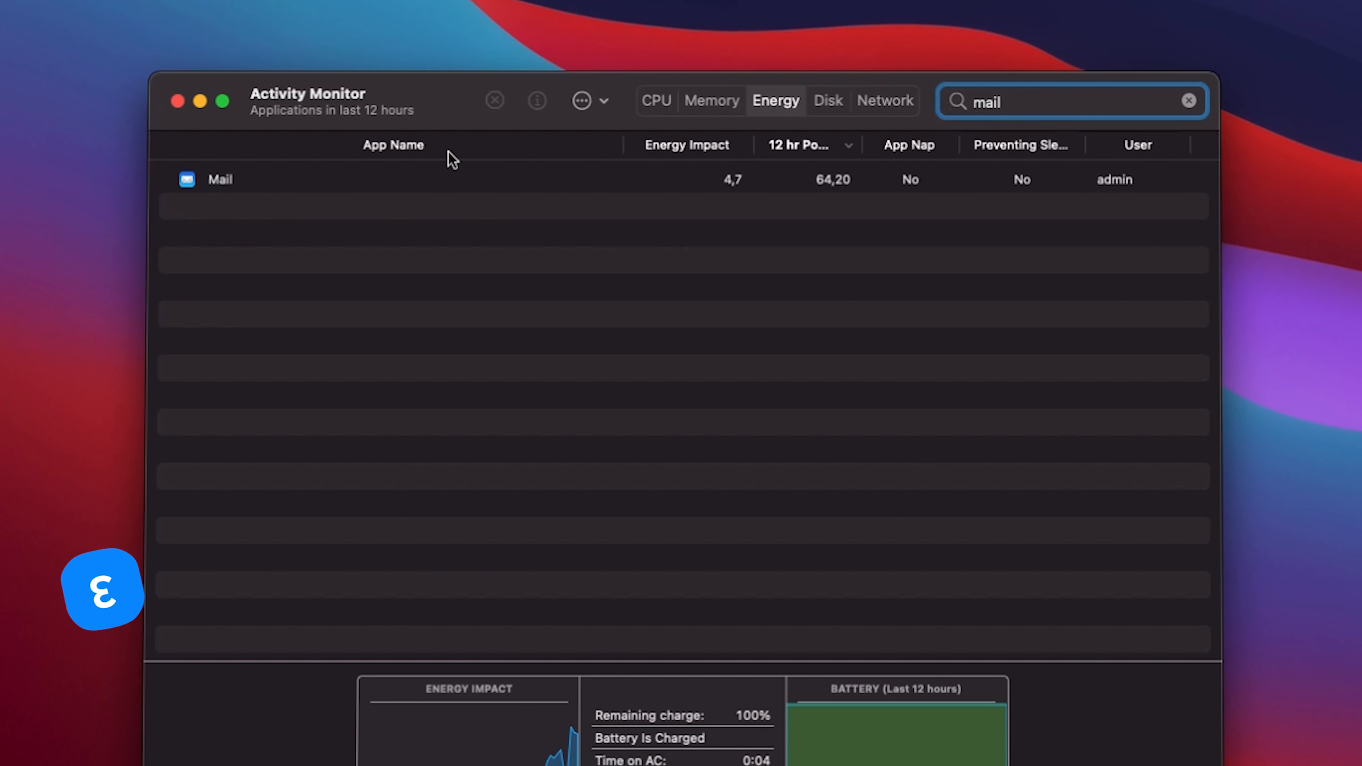
left_click(220, 179)
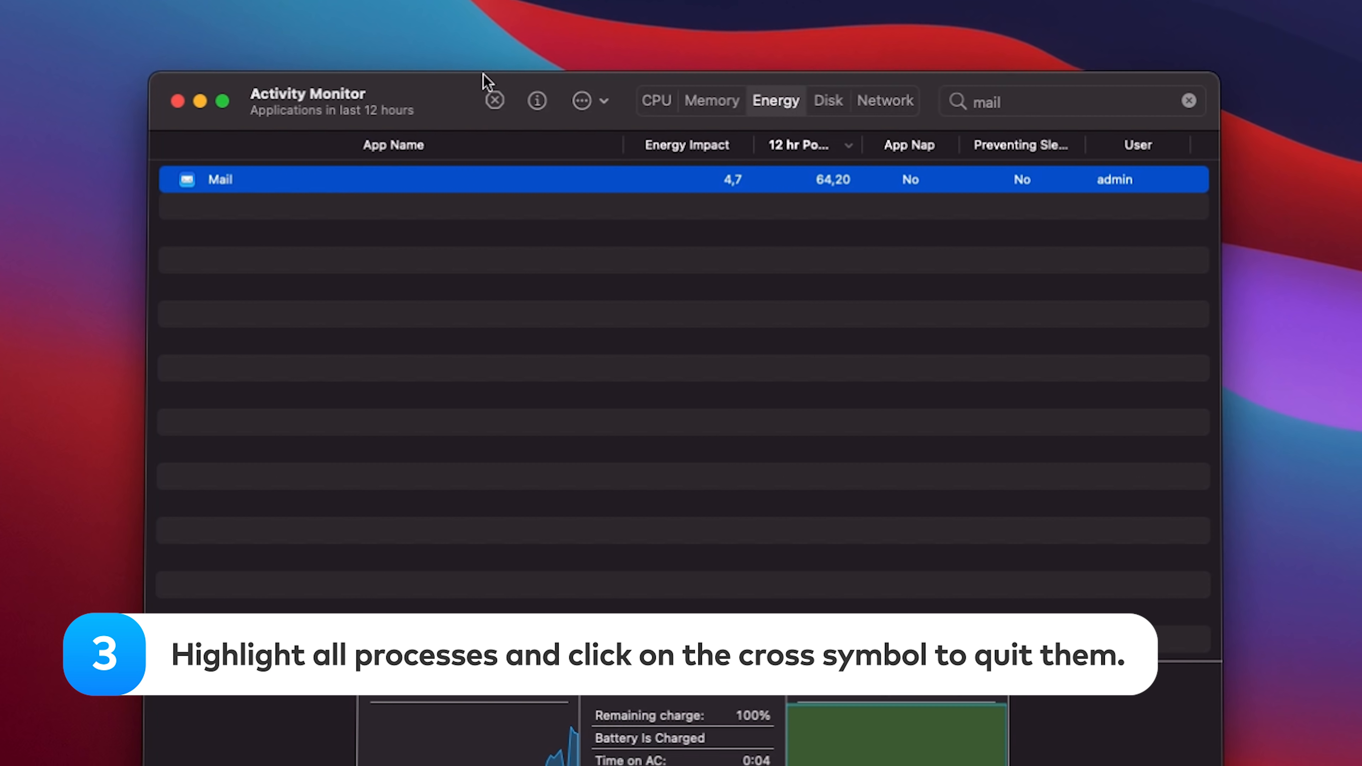
left_click(495, 100)
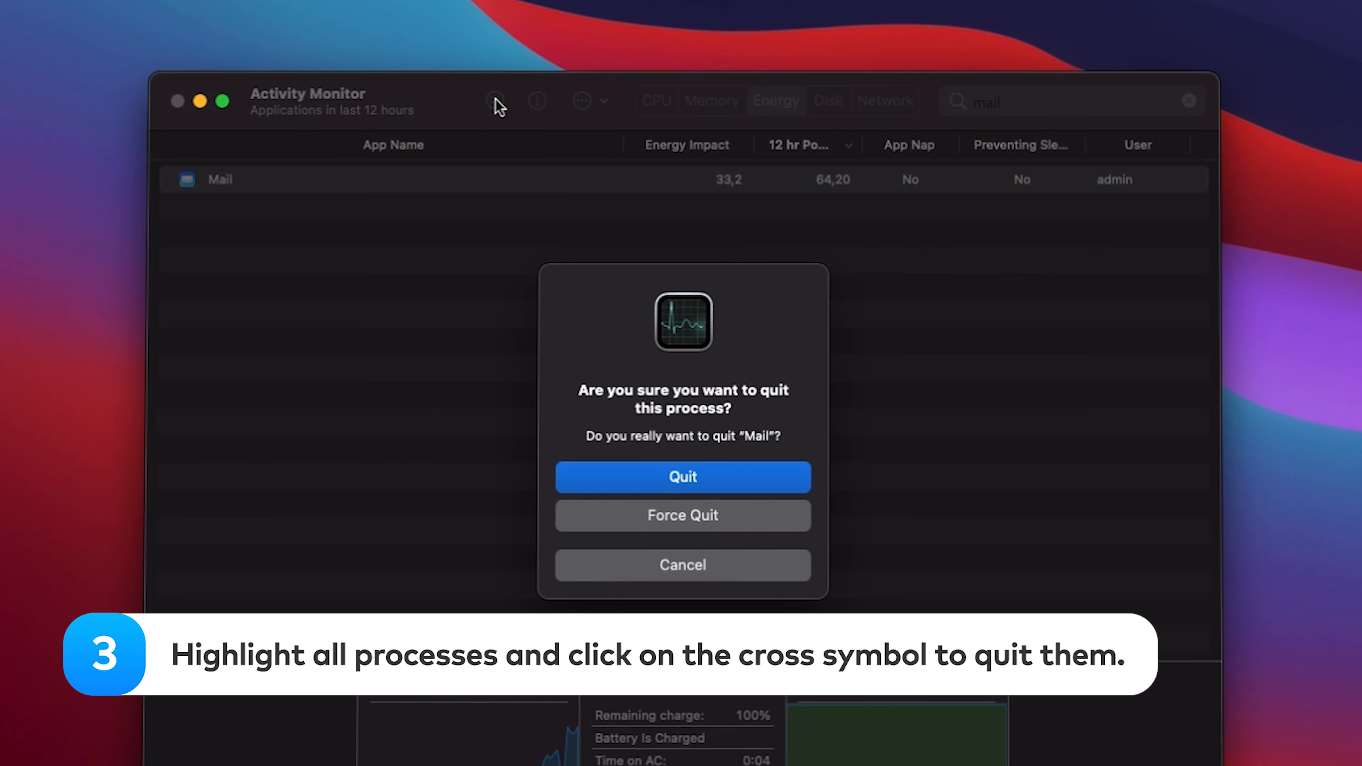
left_click(681, 477)
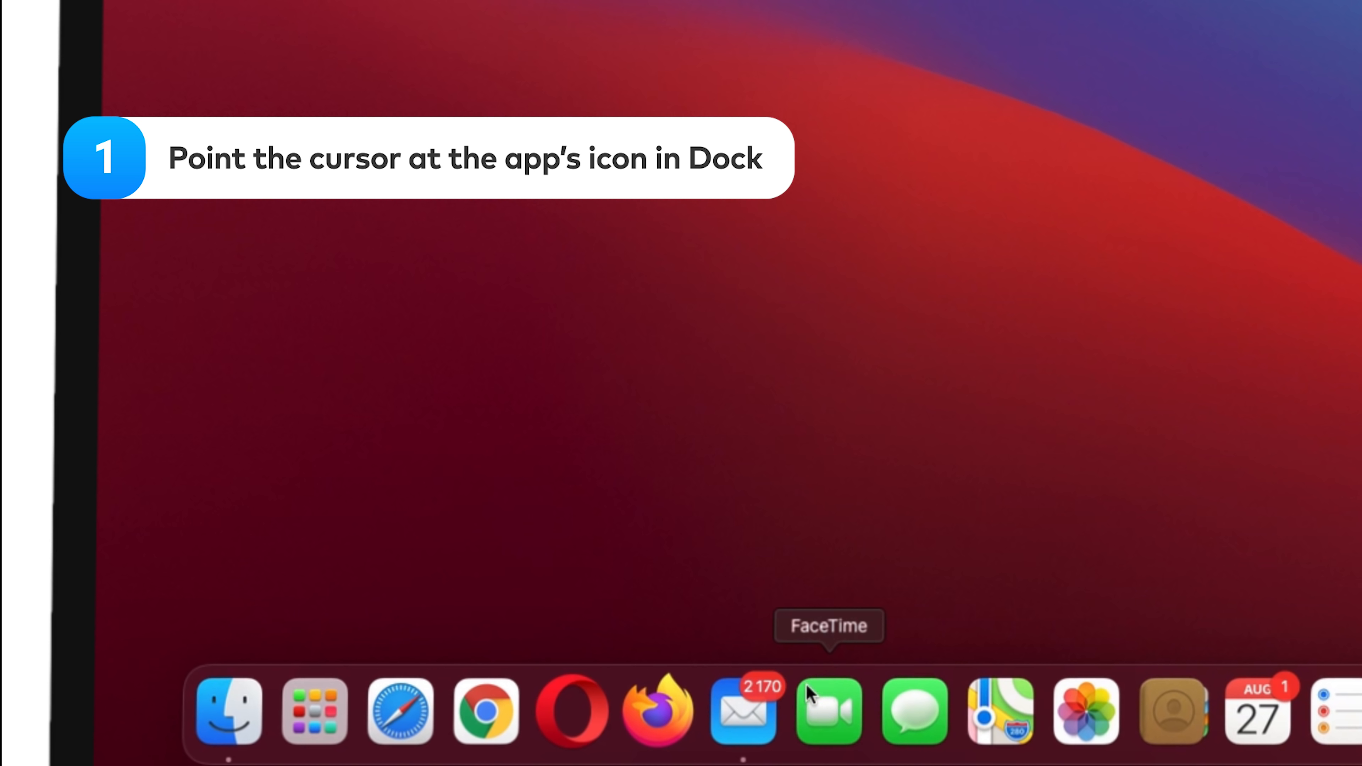
mouse_move(742, 712)
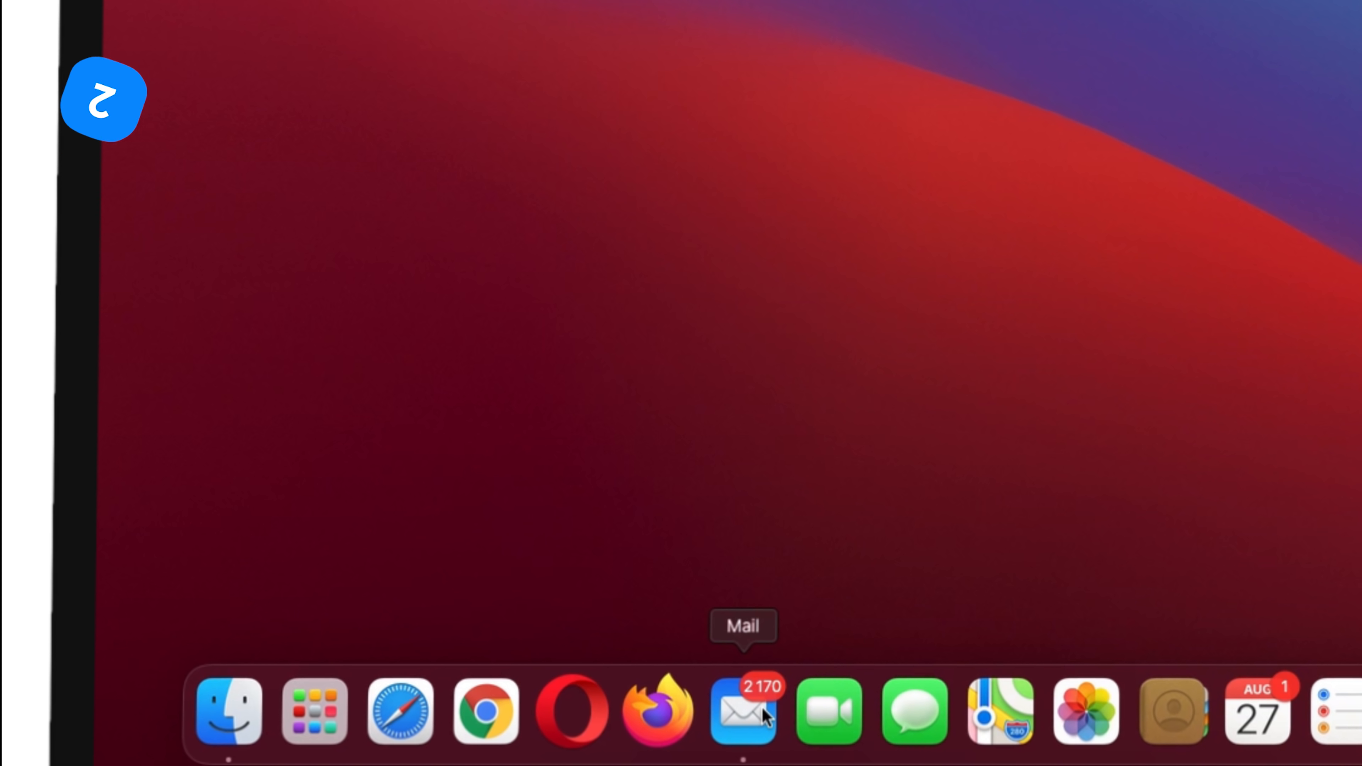
- Quit Mail from its Dock icon's quick actions
right_click(742, 711)
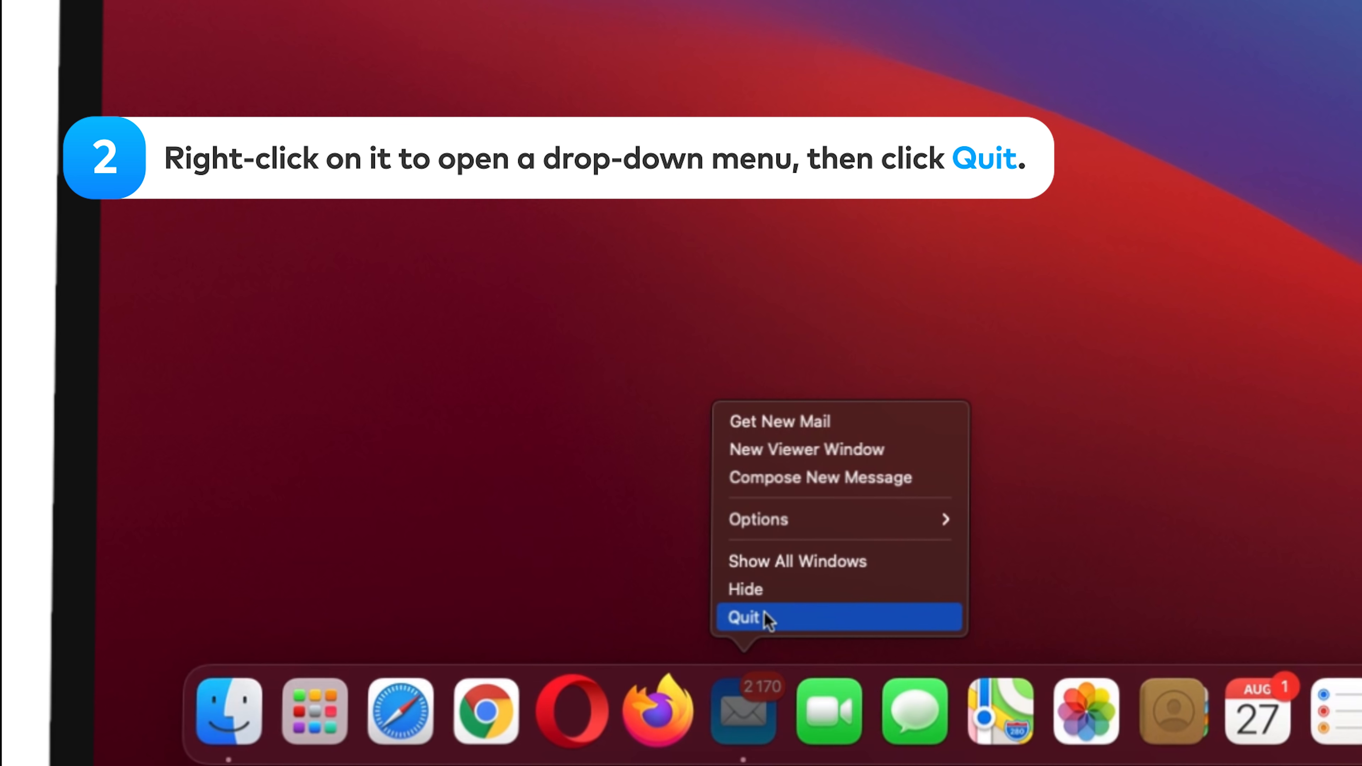
left_click(742, 616)
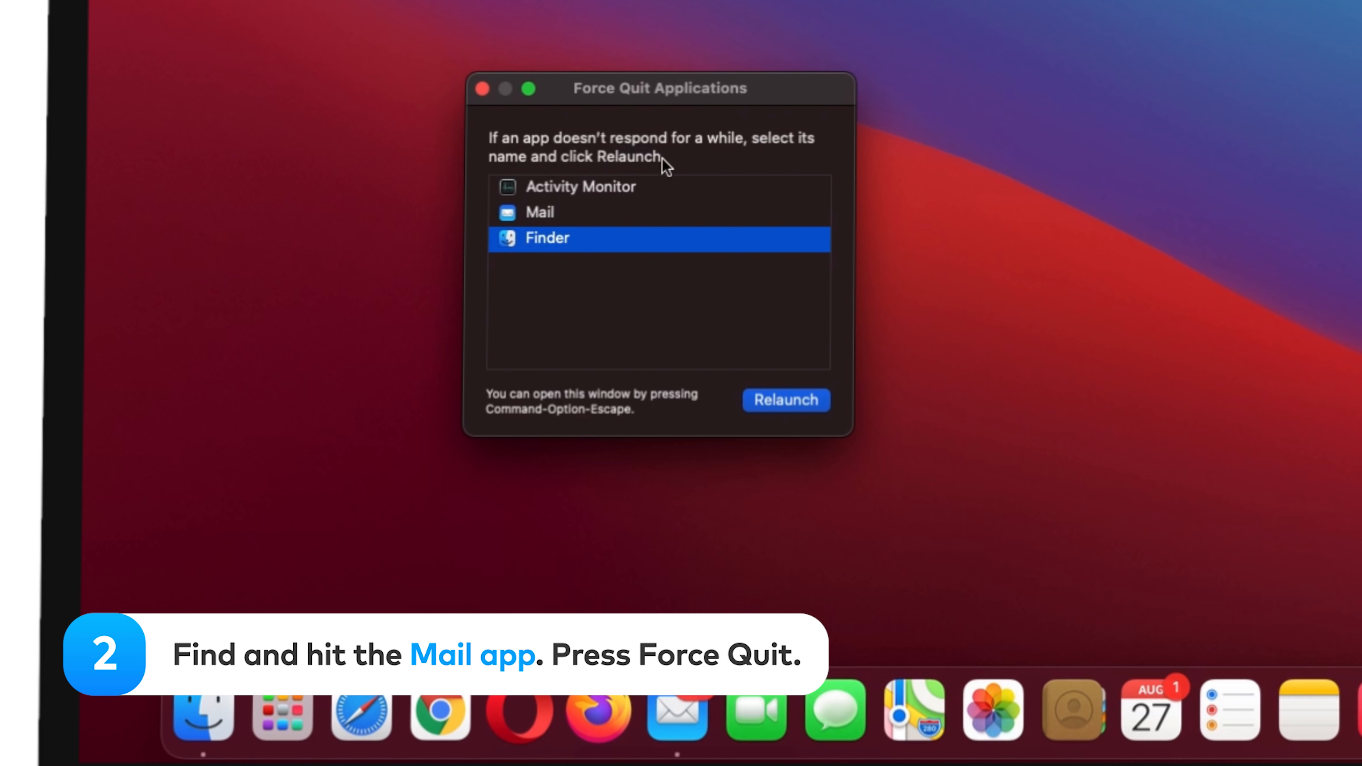
- Select Mail in Force Quit Applications and confirm forcing it to quit
left_click(539, 212)
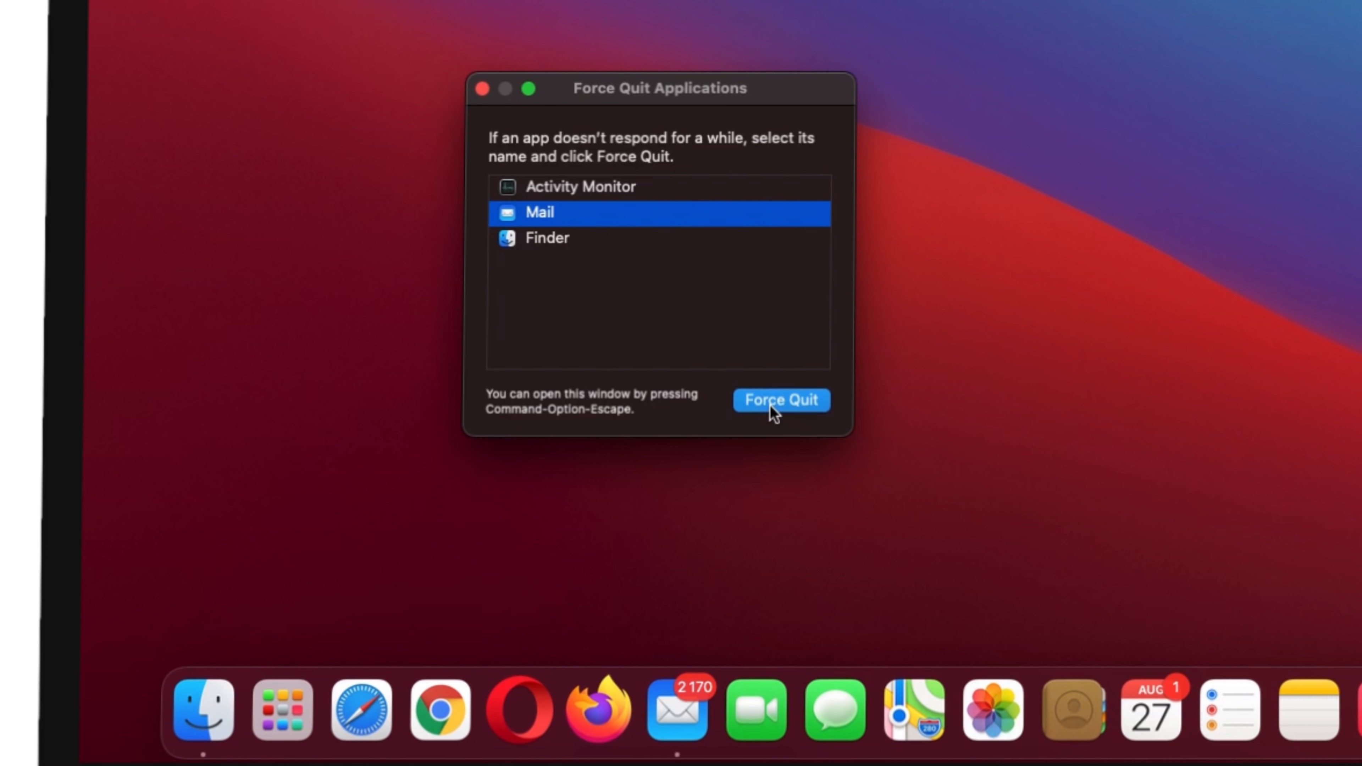
left_click(779, 399)
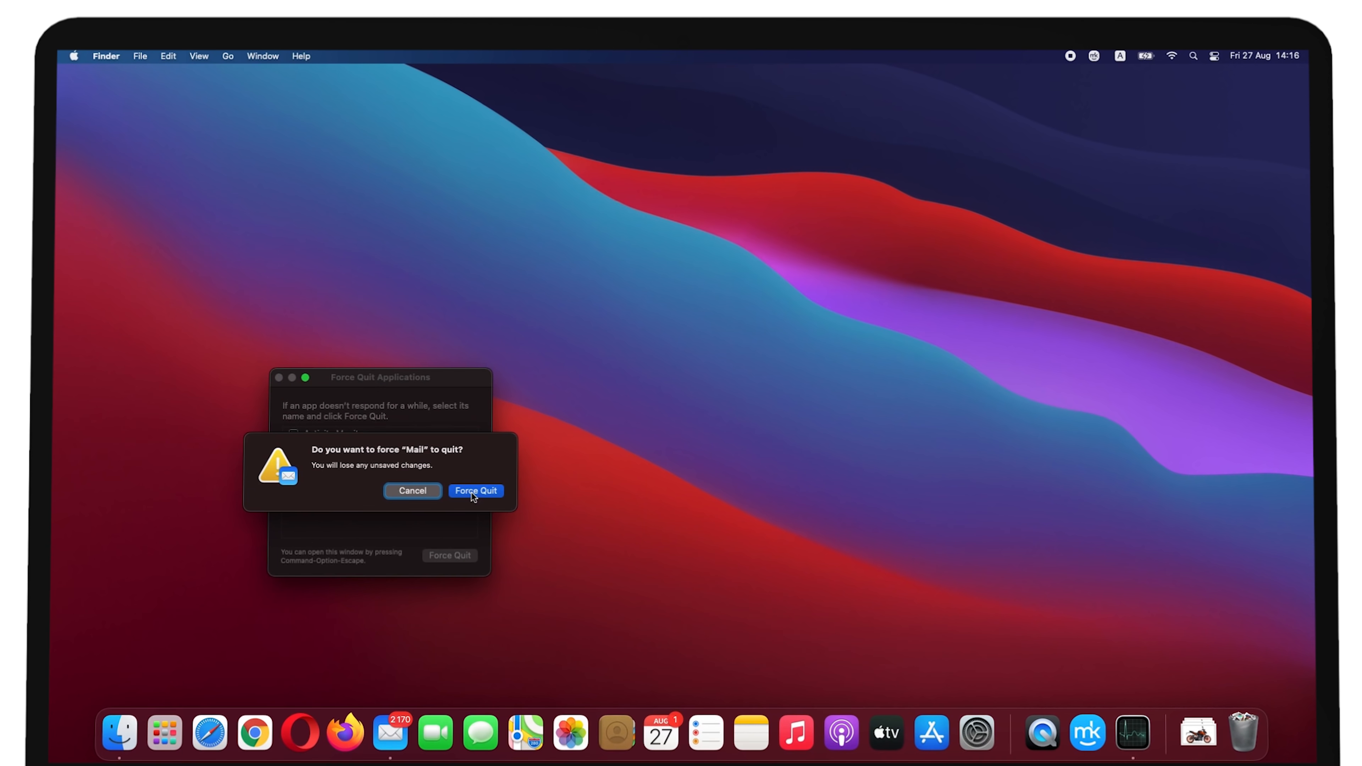
left_click(475, 491)
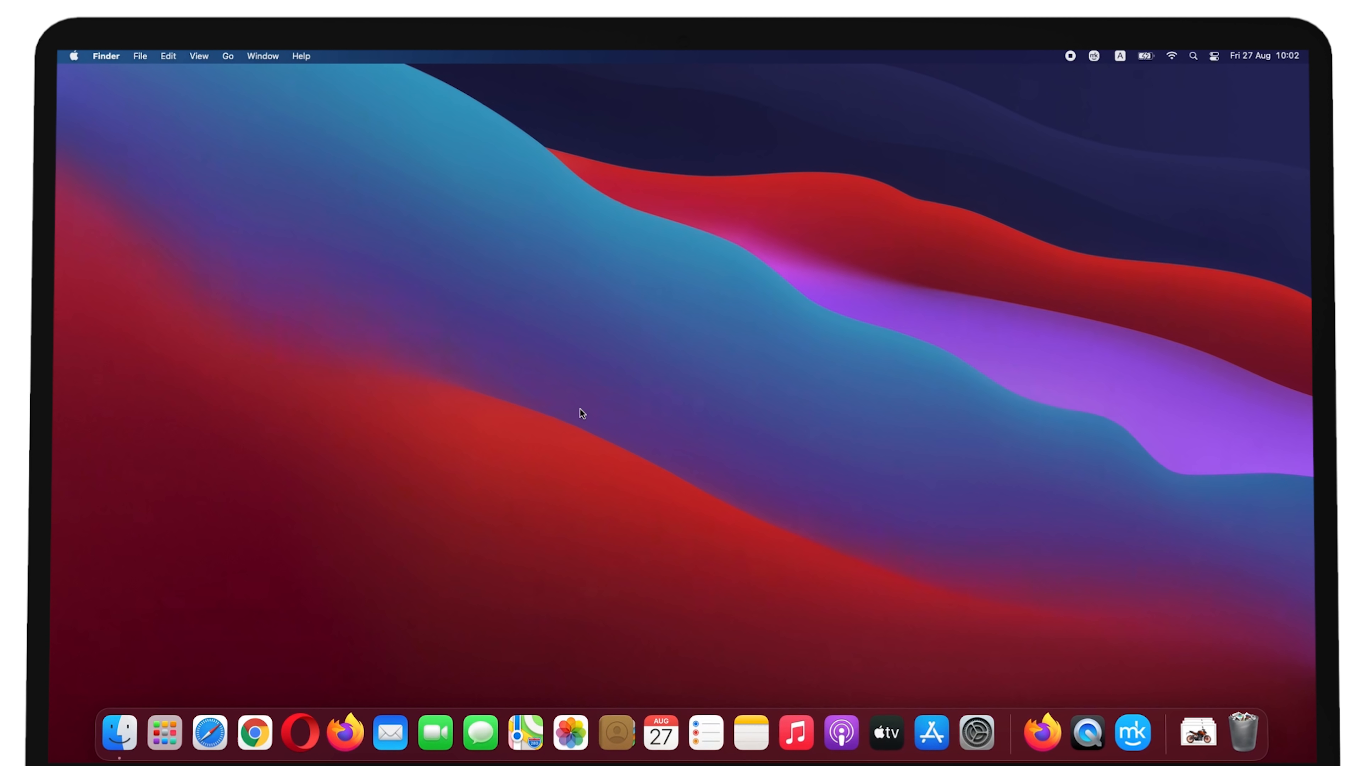
mouse_move(492, 557)
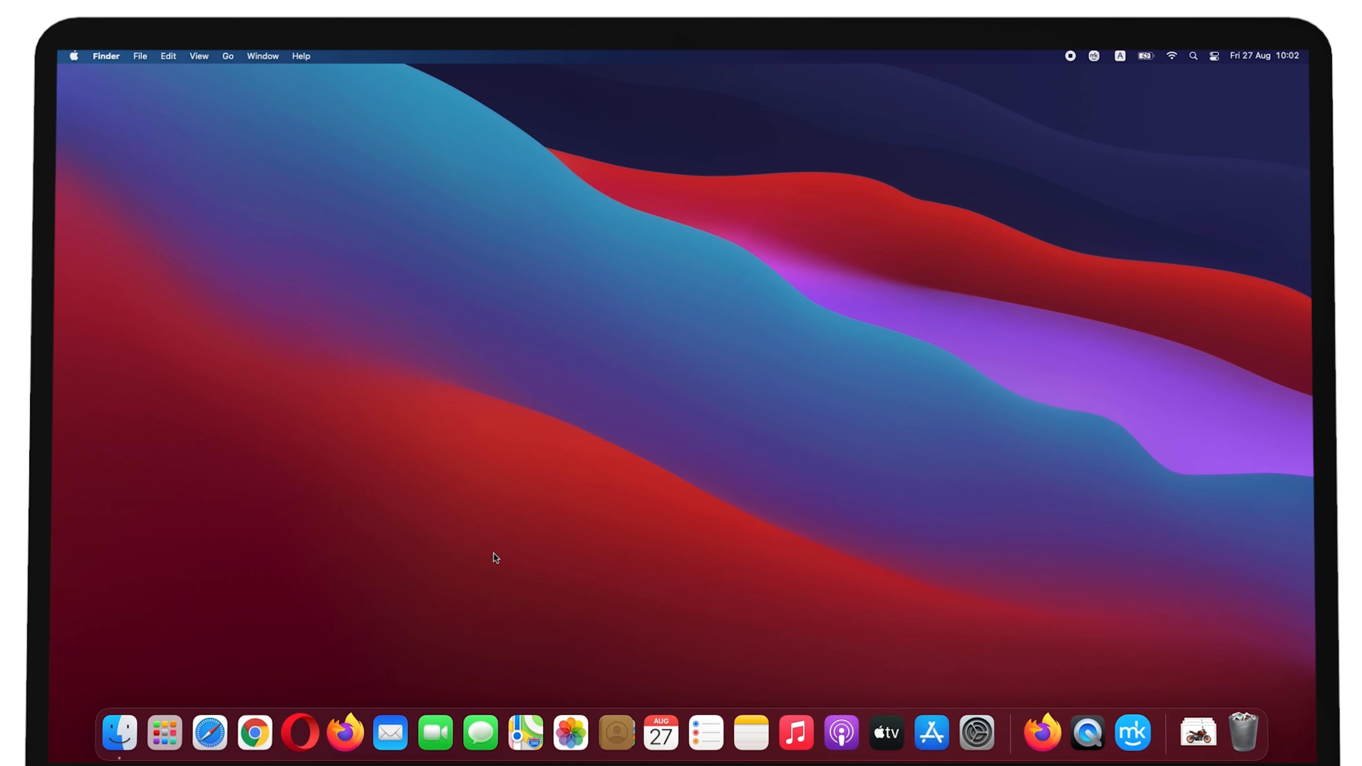
mouse_move(390, 732)
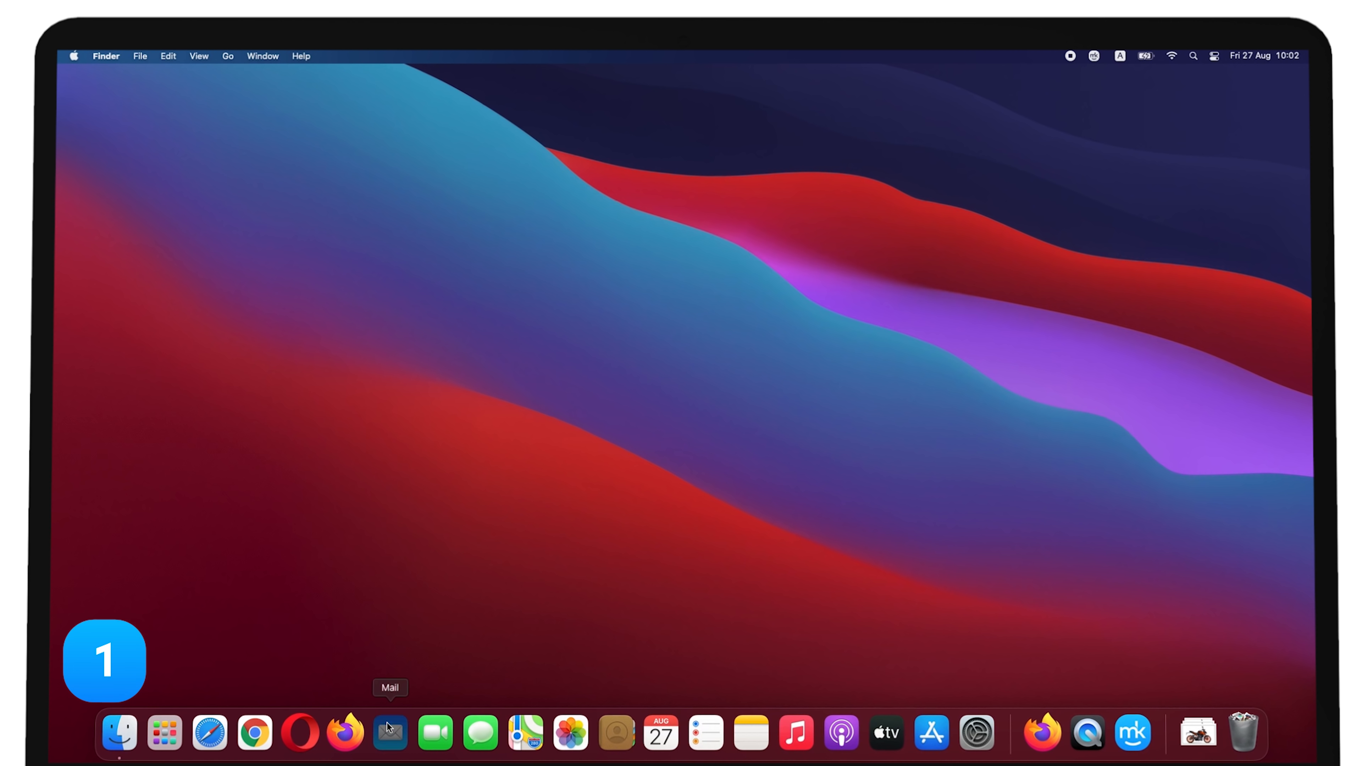
- Relaunch Mail from its Dock icon
left_click(389, 732)
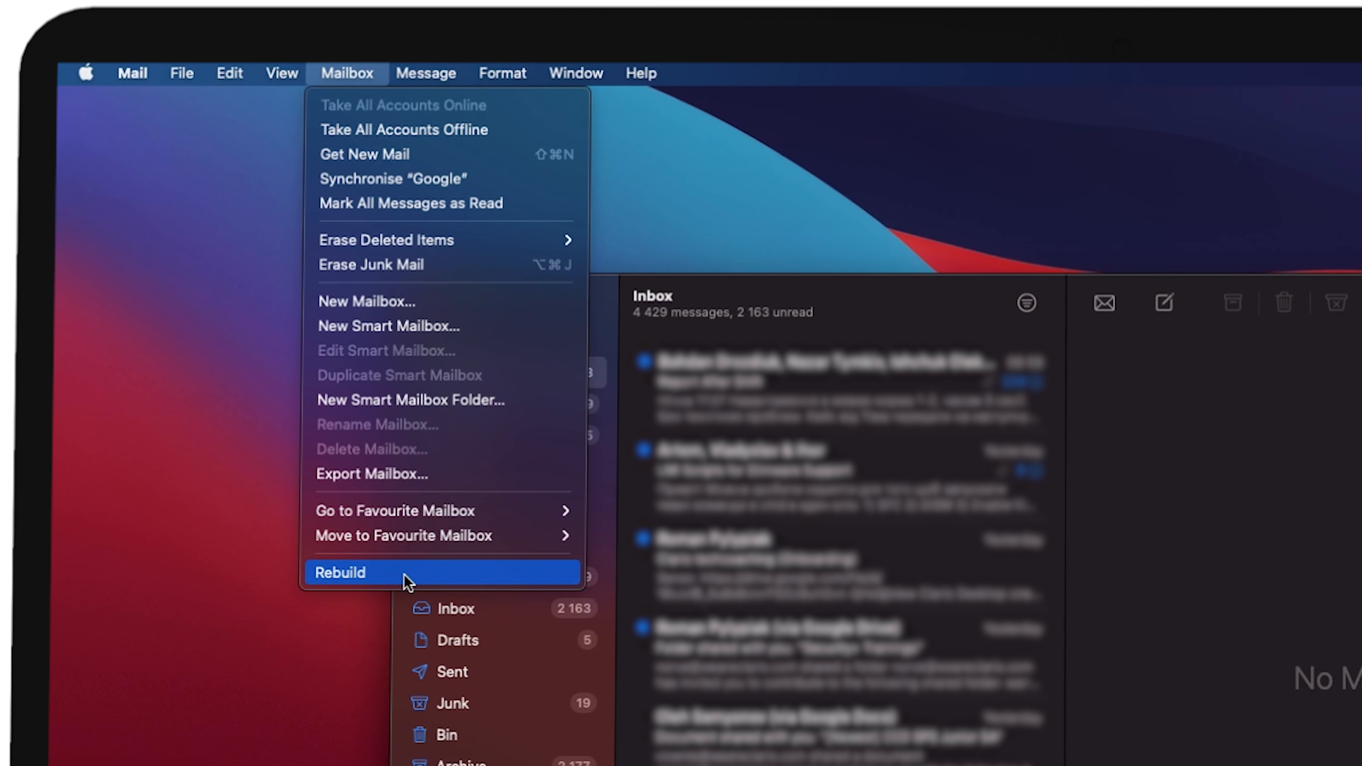
- Rebuild the mailbox via Mailbox > Rebuild so its messages re-download
left_click(341, 572)
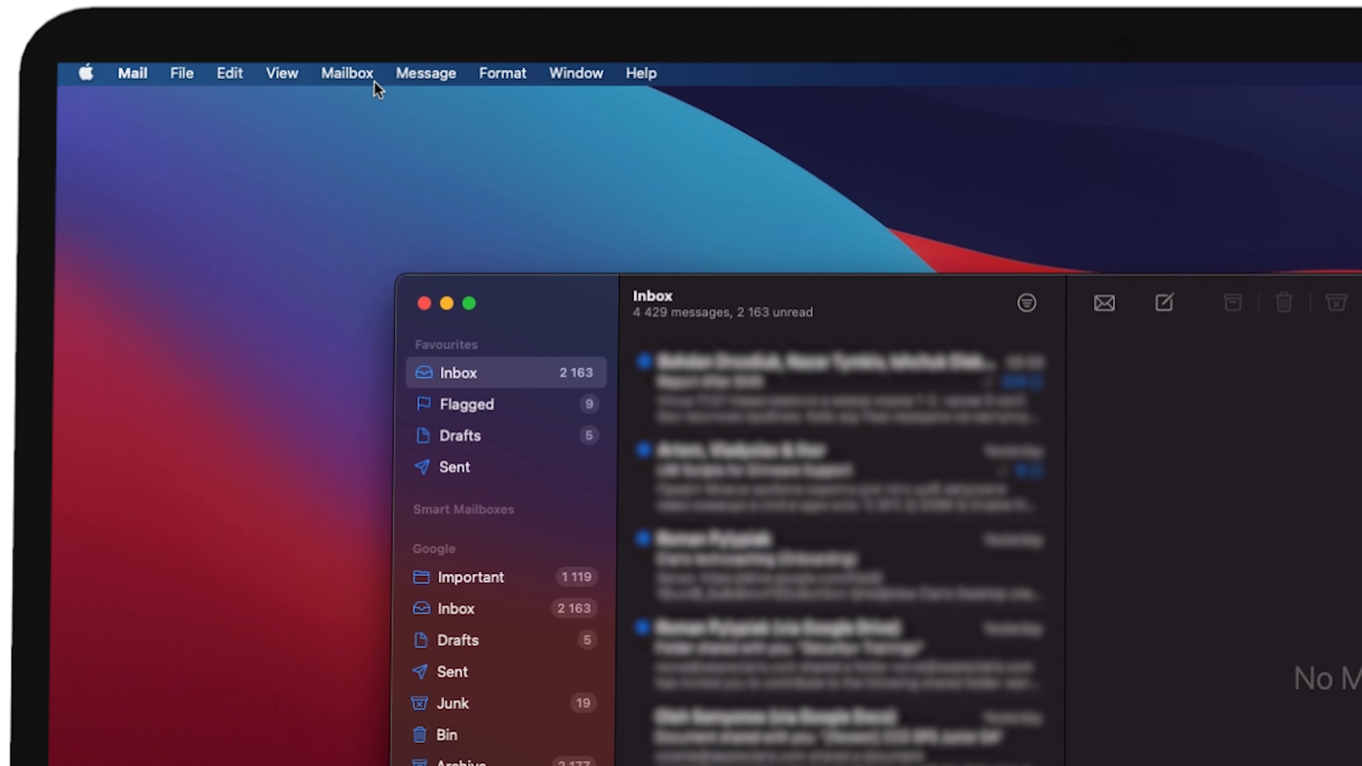
mouse_move(390, 566)
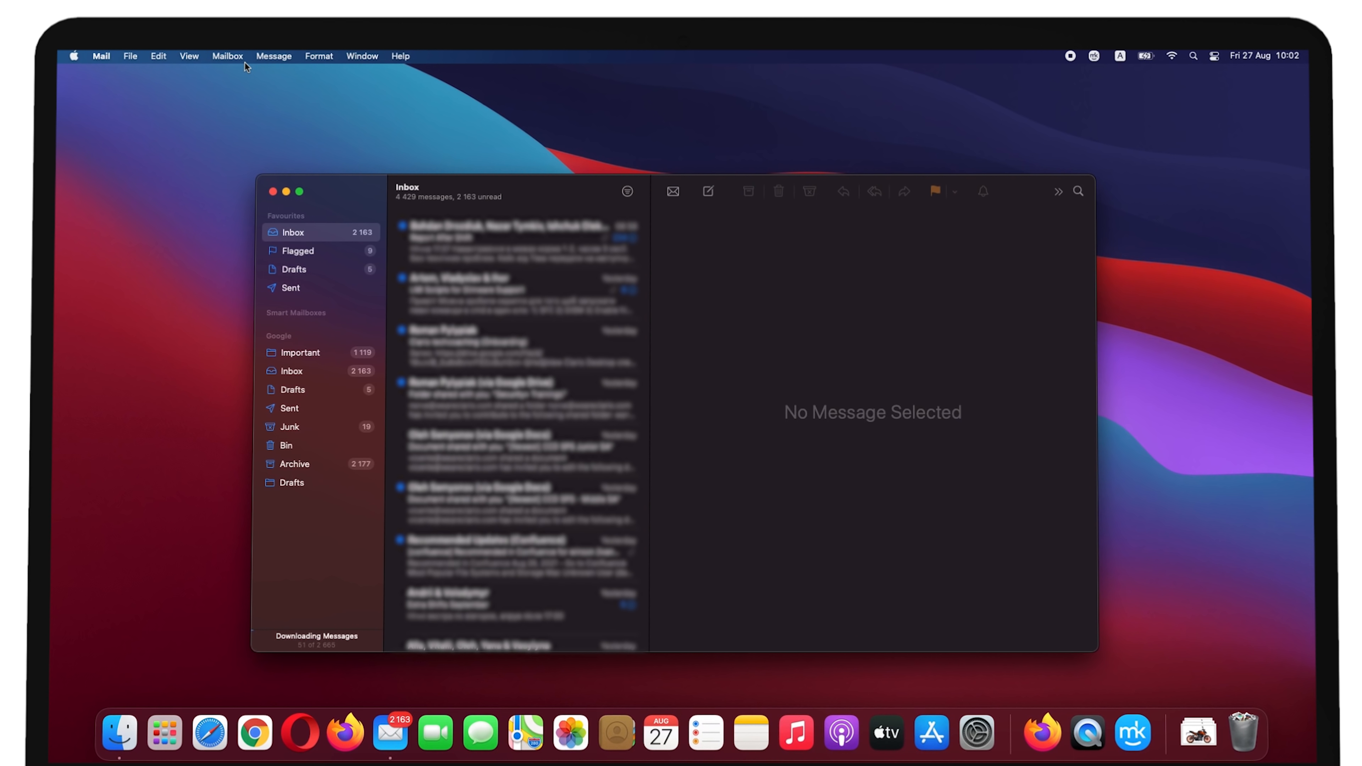
mouse_move(351, 175)
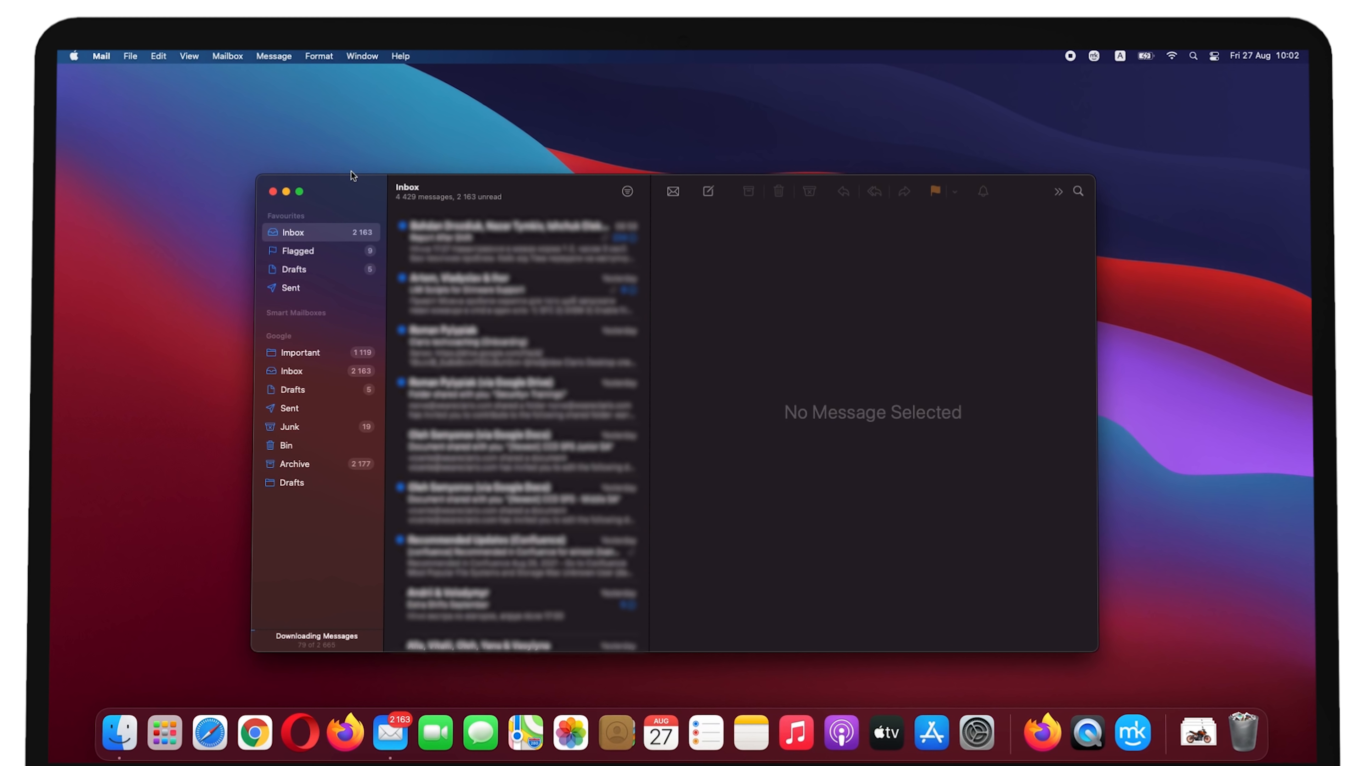